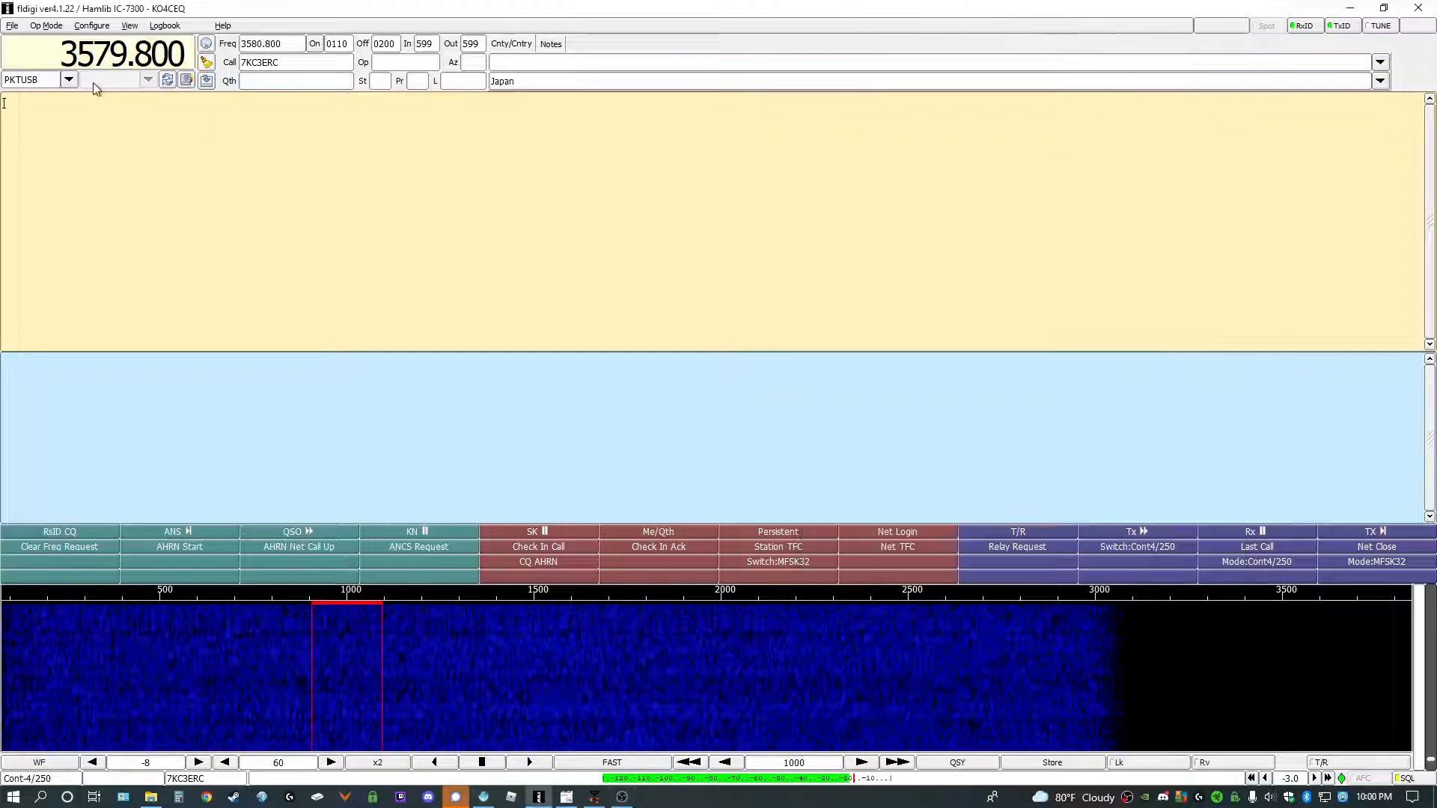
Step: Open fldigi's File menu to browse the Folders submenu
{"action": "left_click", "coordinate": [12, 25]}
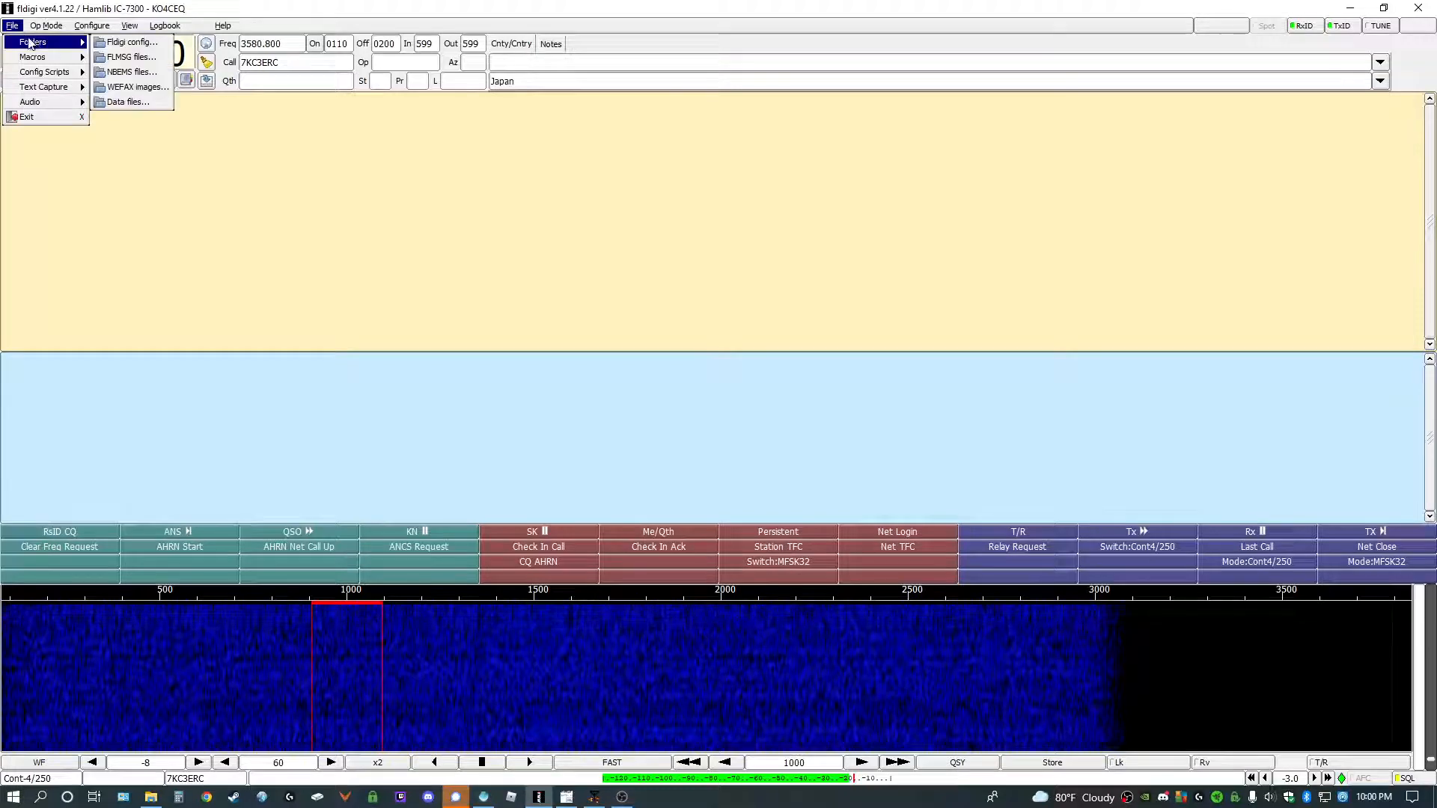
{"action": "mouse_move", "coordinate": [128, 72]}
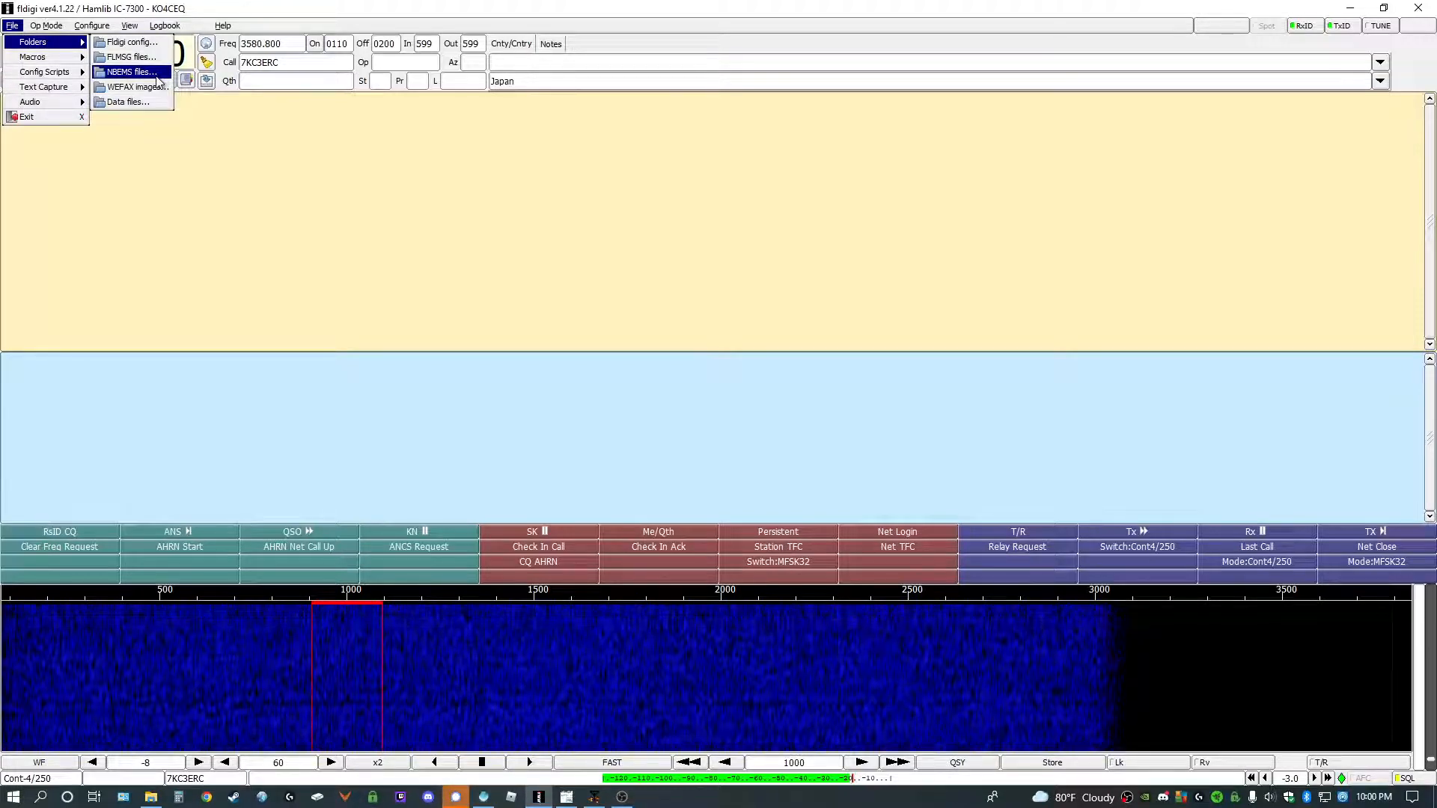
Step: Open the NBEMS files folder in Explorer and enter its CUSTOM folder
{"action": "left_click", "coordinate": [131, 72]}
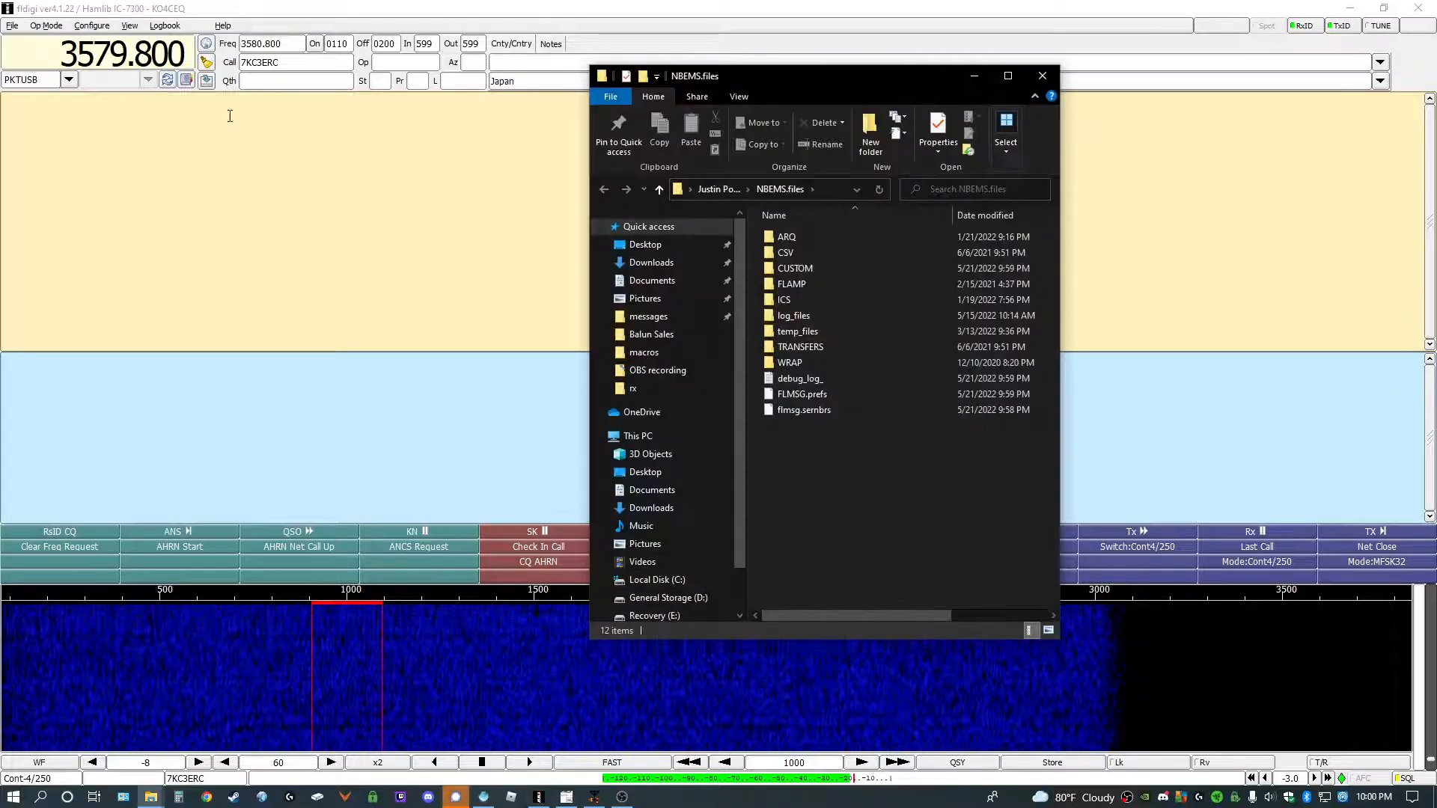
{"action": "mouse_move", "coordinate": [895, 236]}
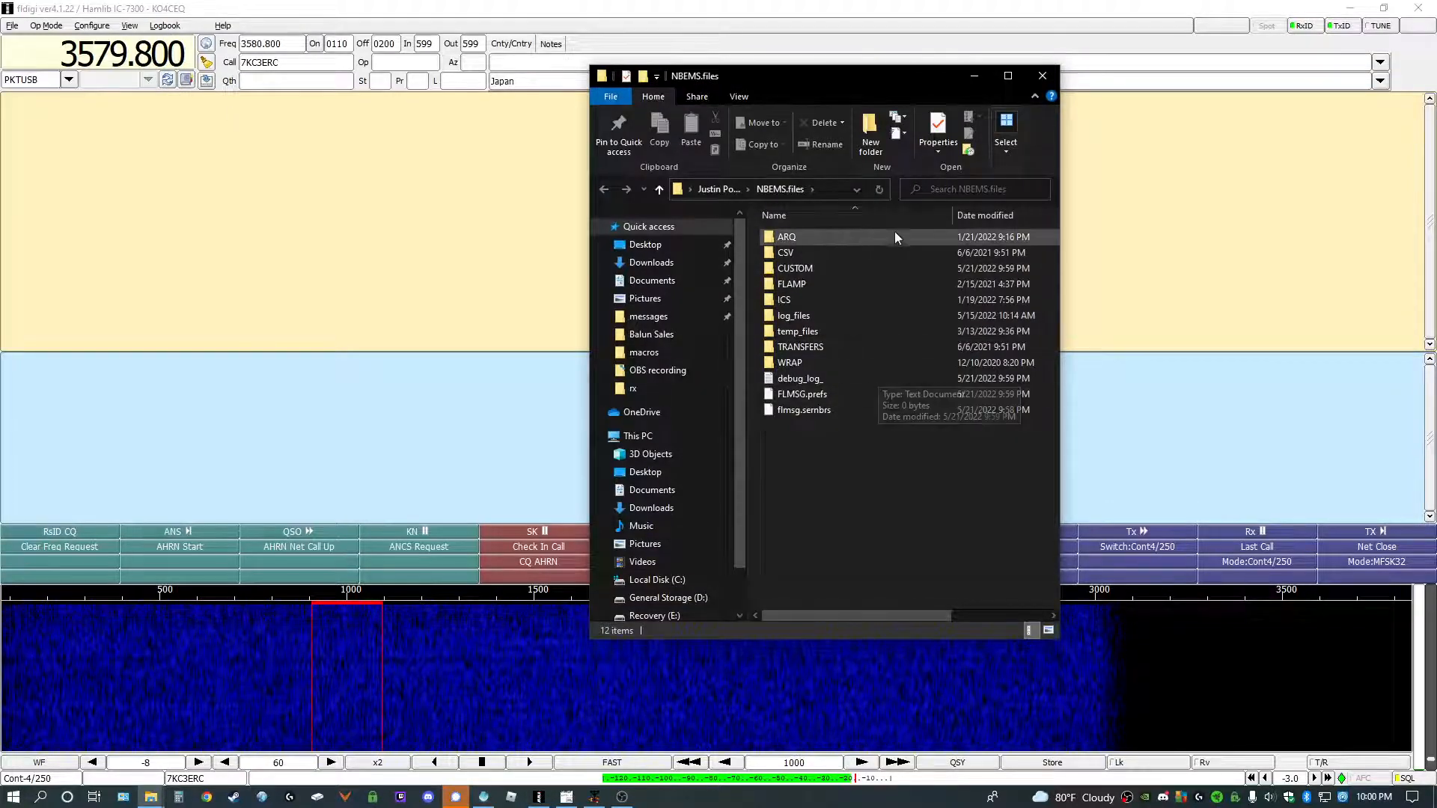
{"action": "mouse_move", "coordinate": [857, 257]}
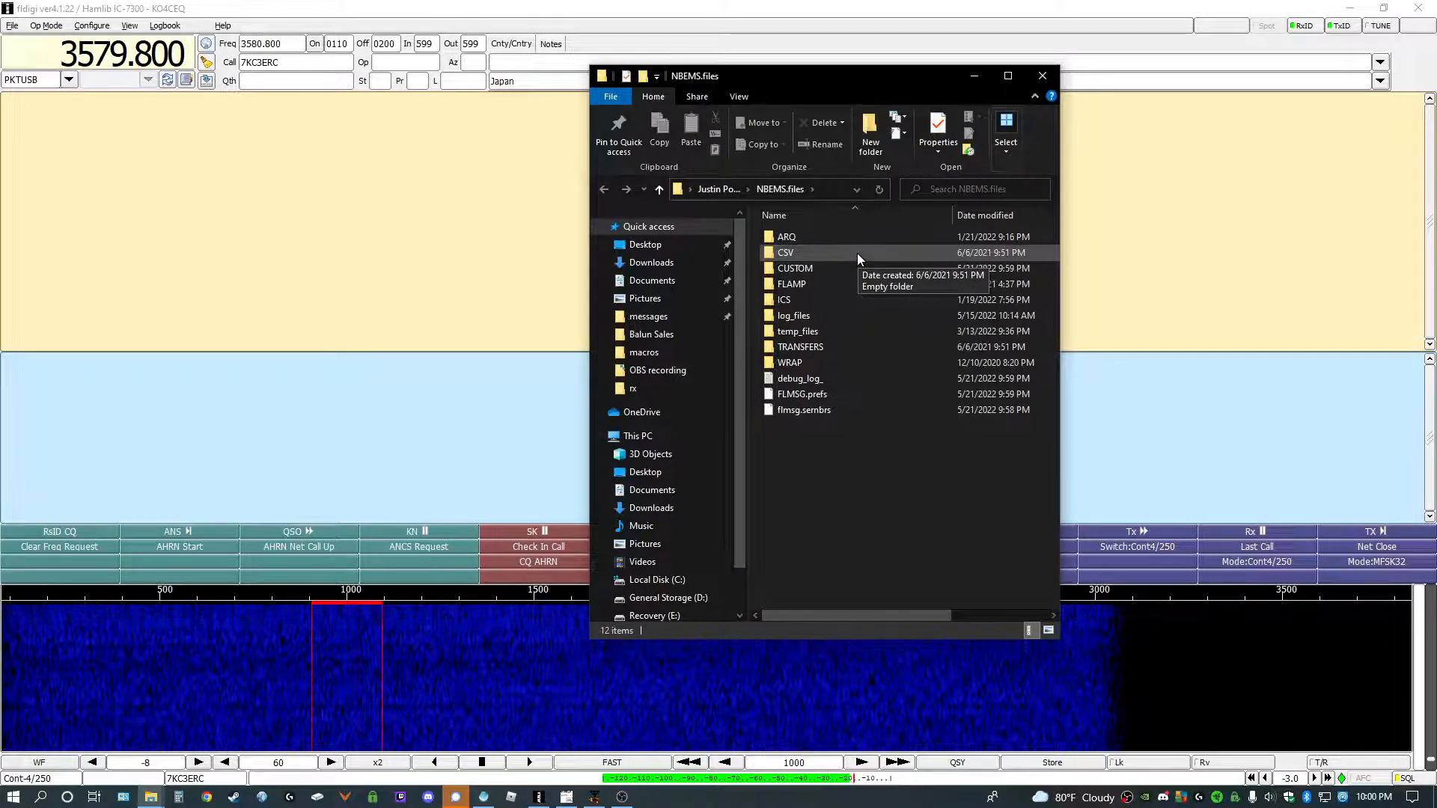
{"action": "mouse_move", "coordinate": [839, 268]}
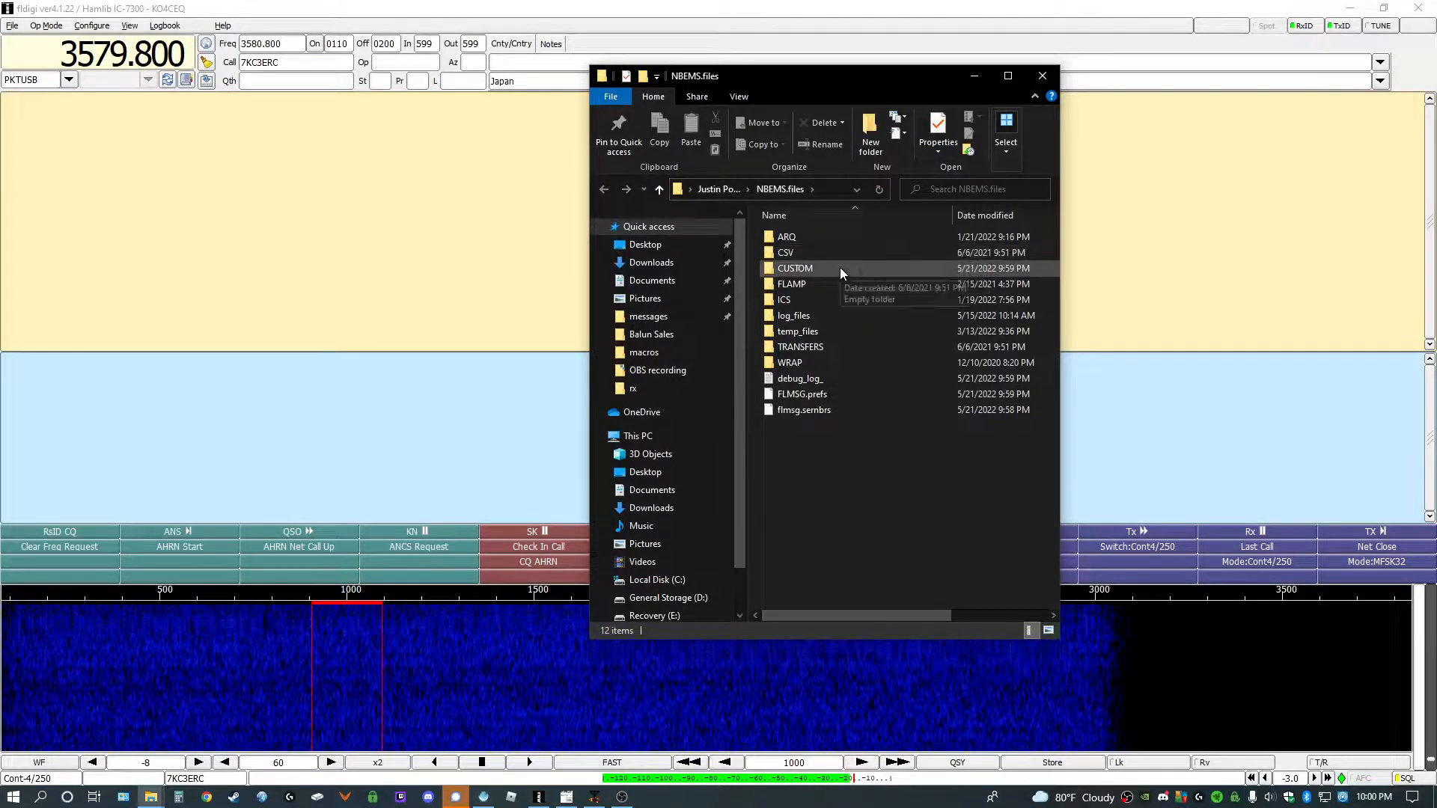
{"action": "double_click", "coordinate": [795, 268]}
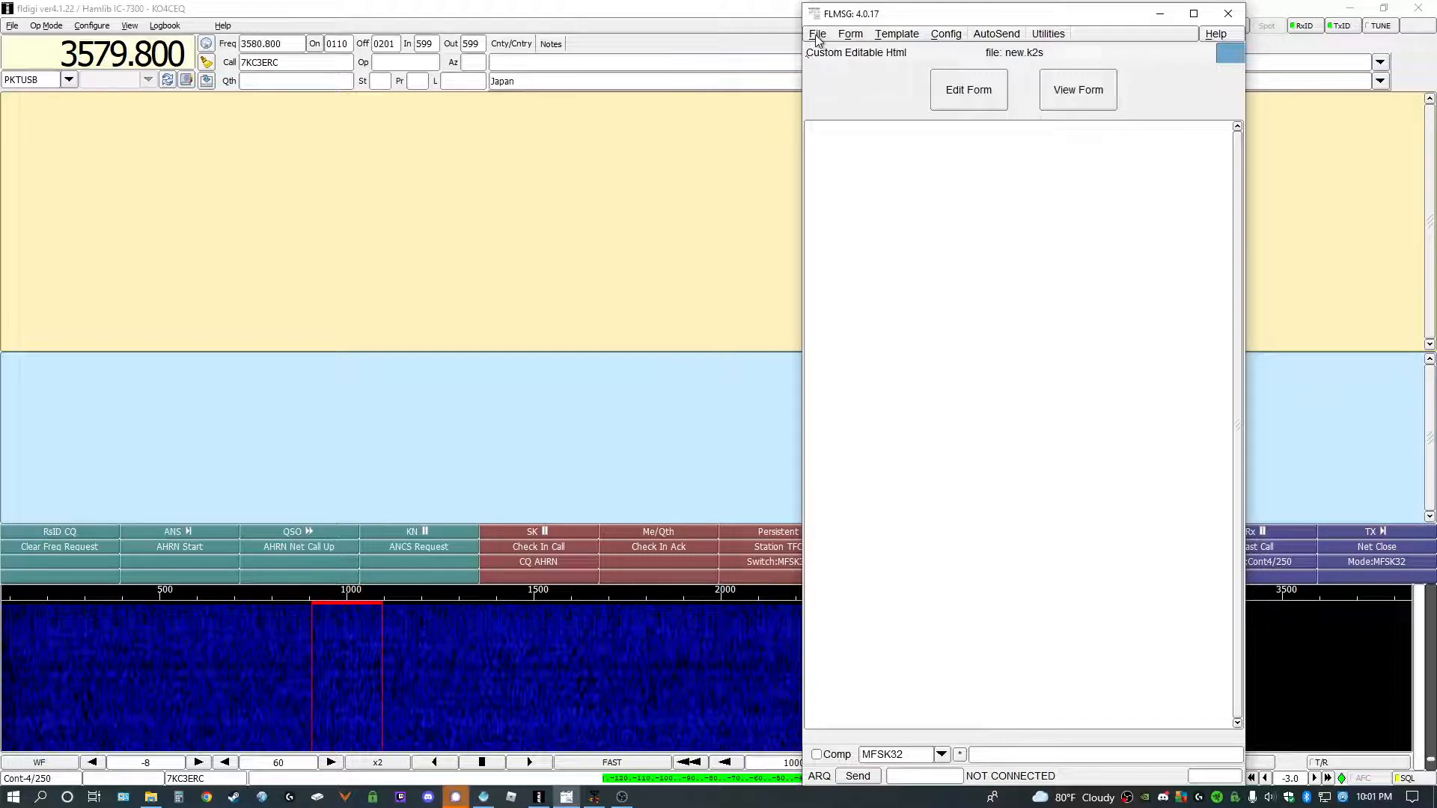
Step: Create a new AMCON SITREP form via File > Form > Custom
{"action": "left_click", "coordinate": [816, 33]}
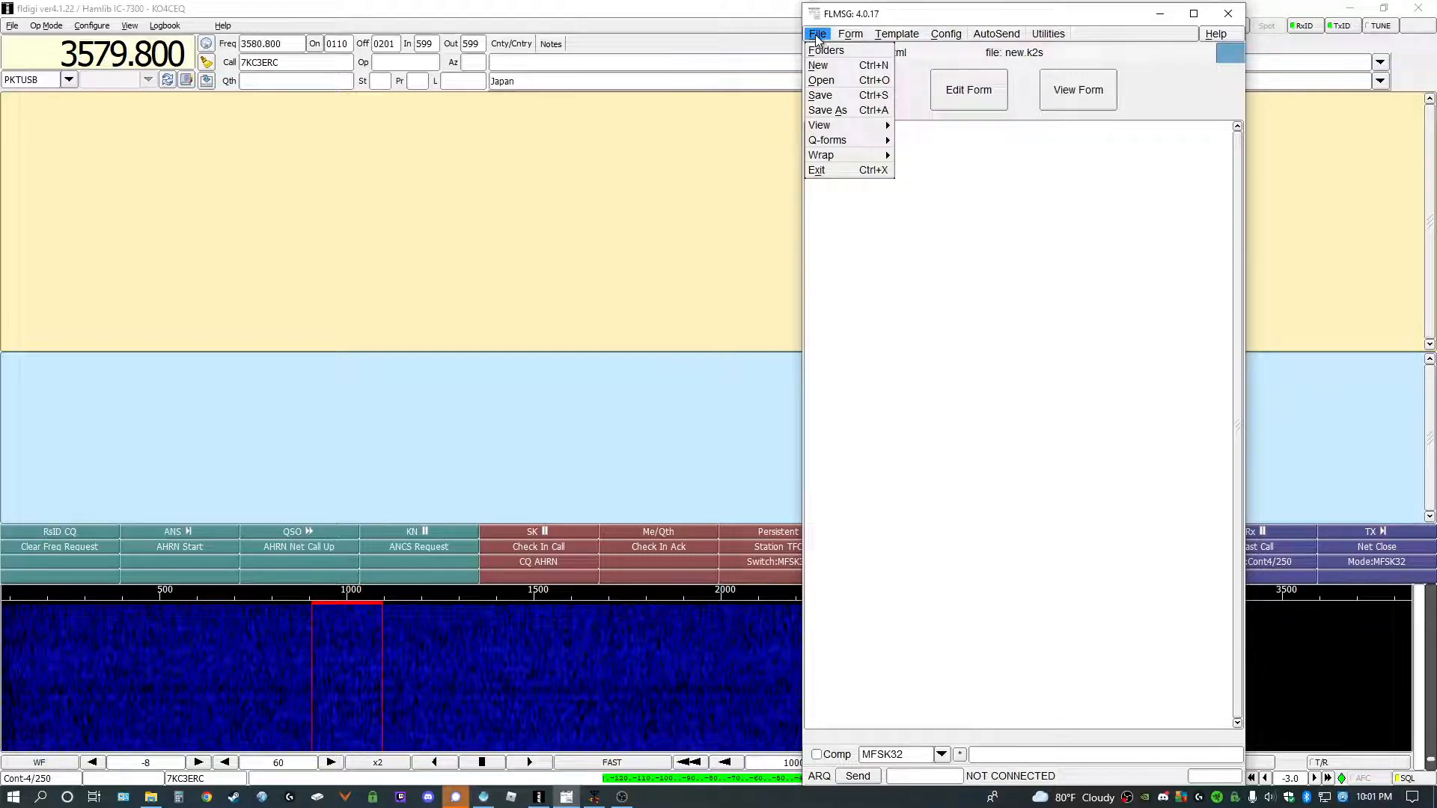
{"action": "mouse_move", "coordinate": [836, 66]}
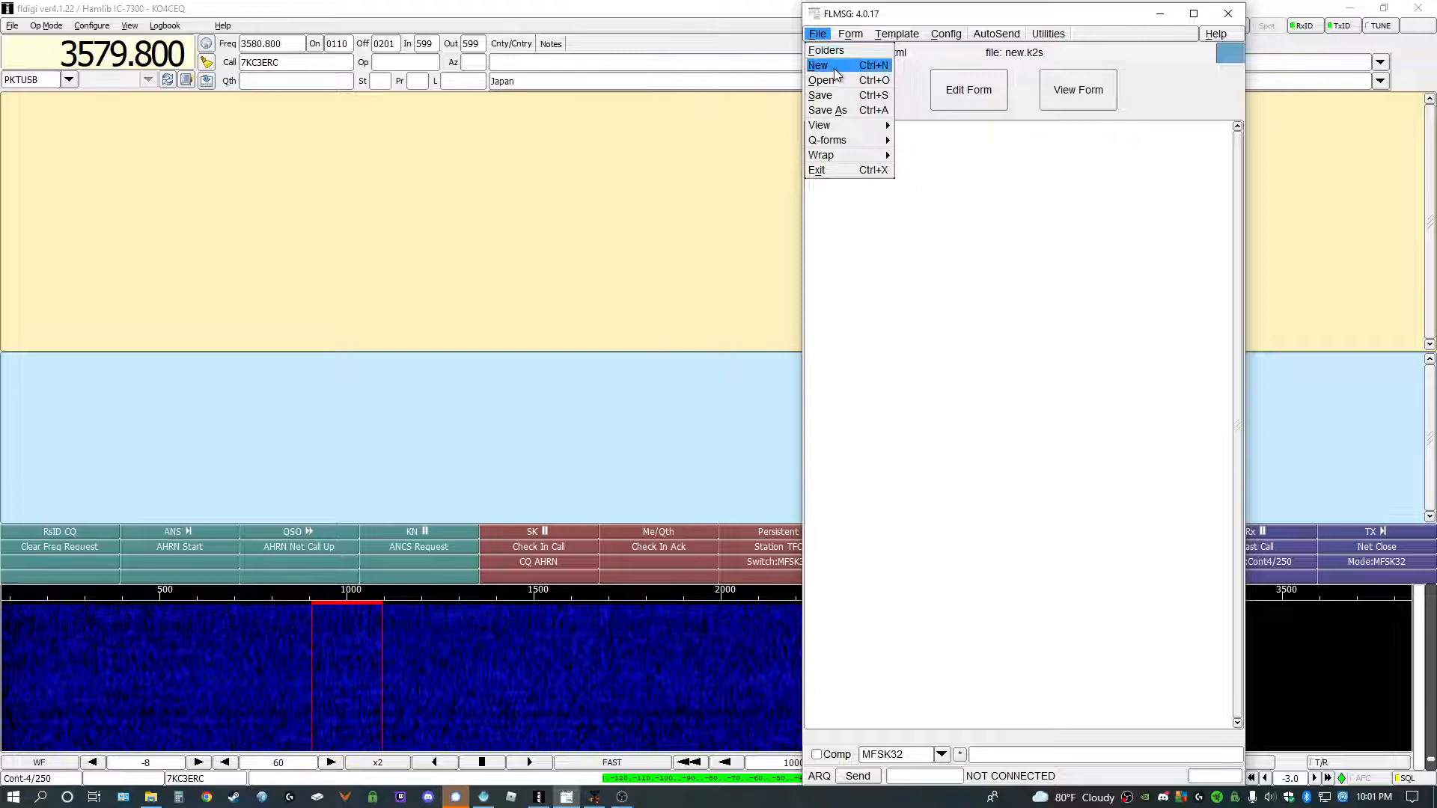
{"action": "mouse_move", "coordinate": [821, 81]}
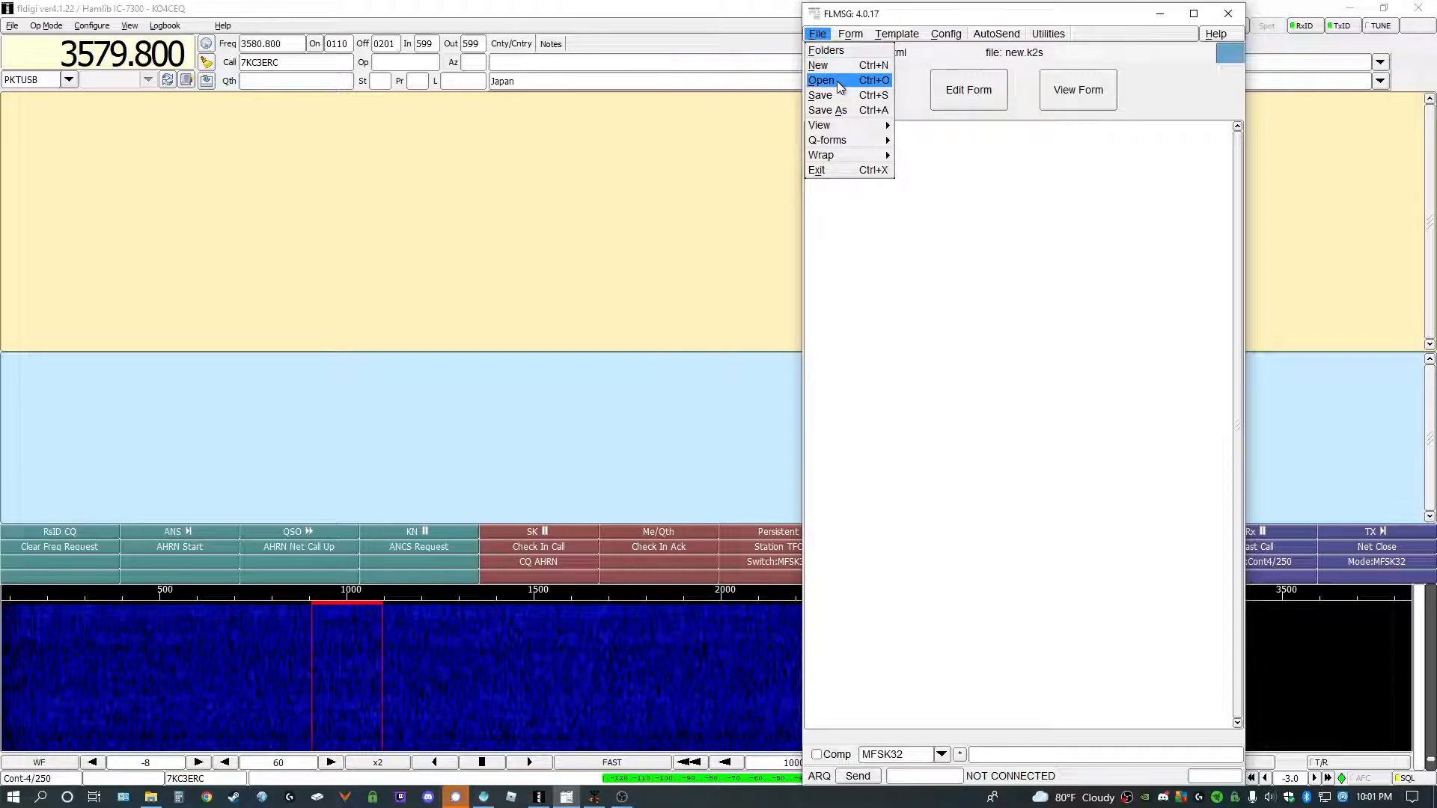
{"action": "left_click", "coordinate": [849, 33]}
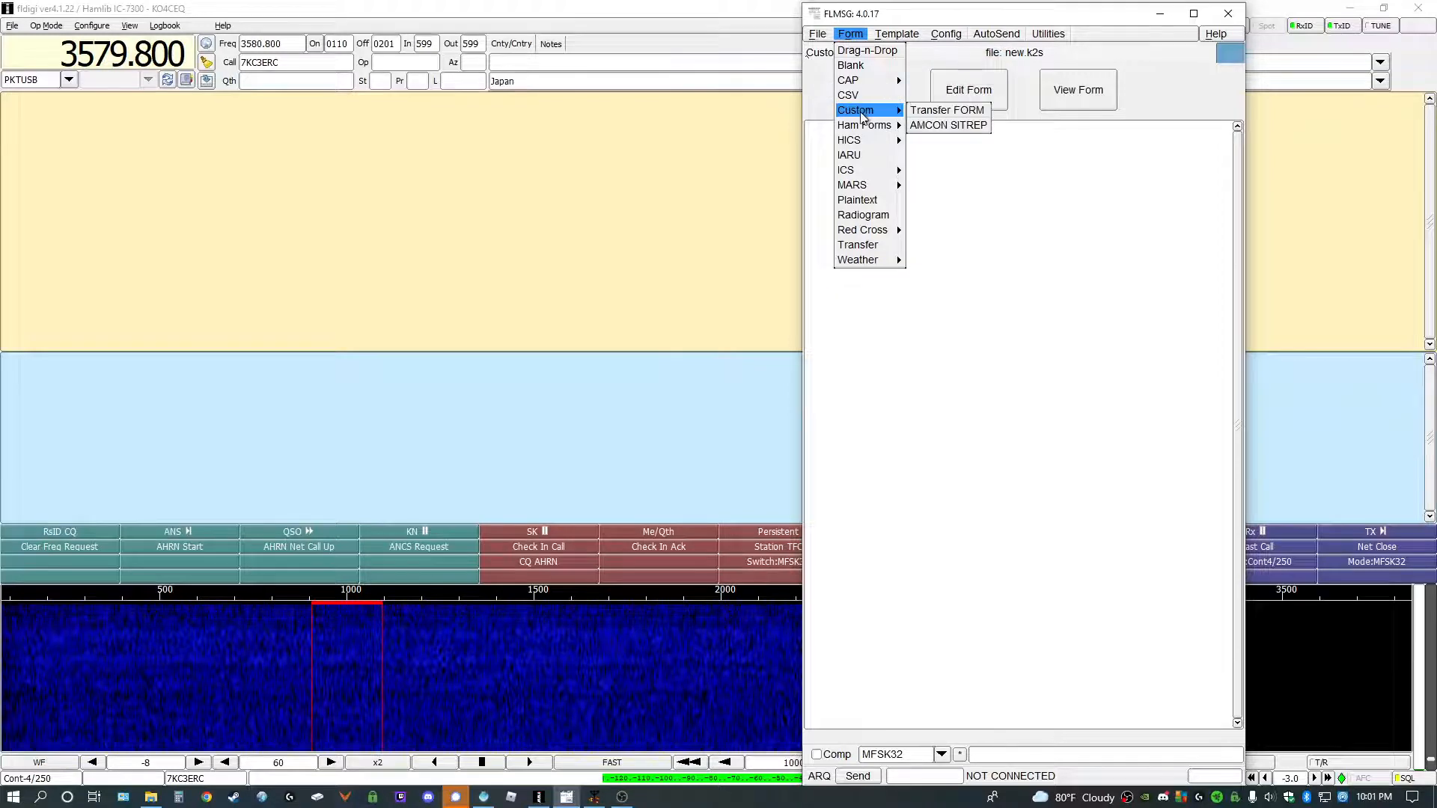
{"action": "mouse_move", "coordinate": [948, 125]}
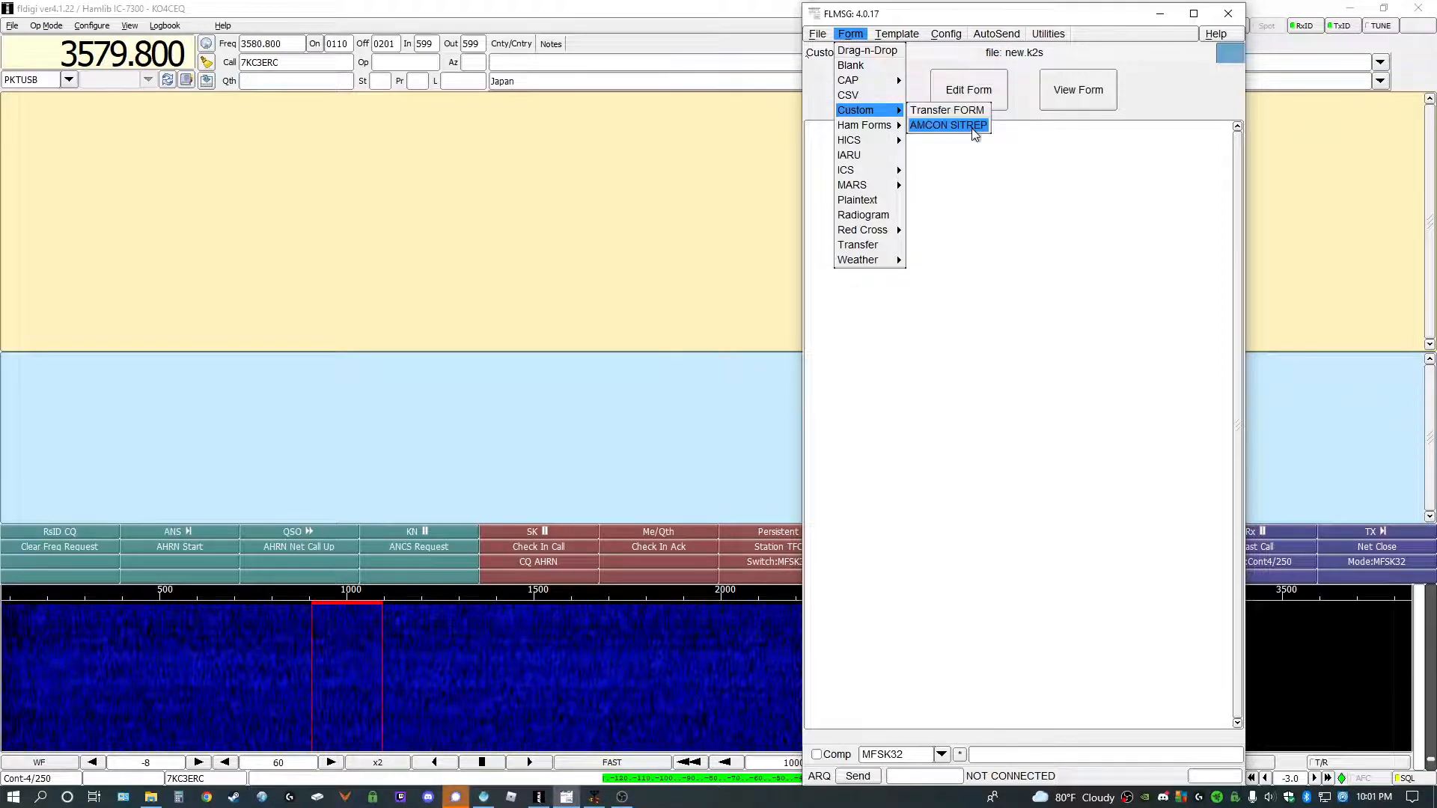
{"action": "left_click", "coordinate": [947, 125]}
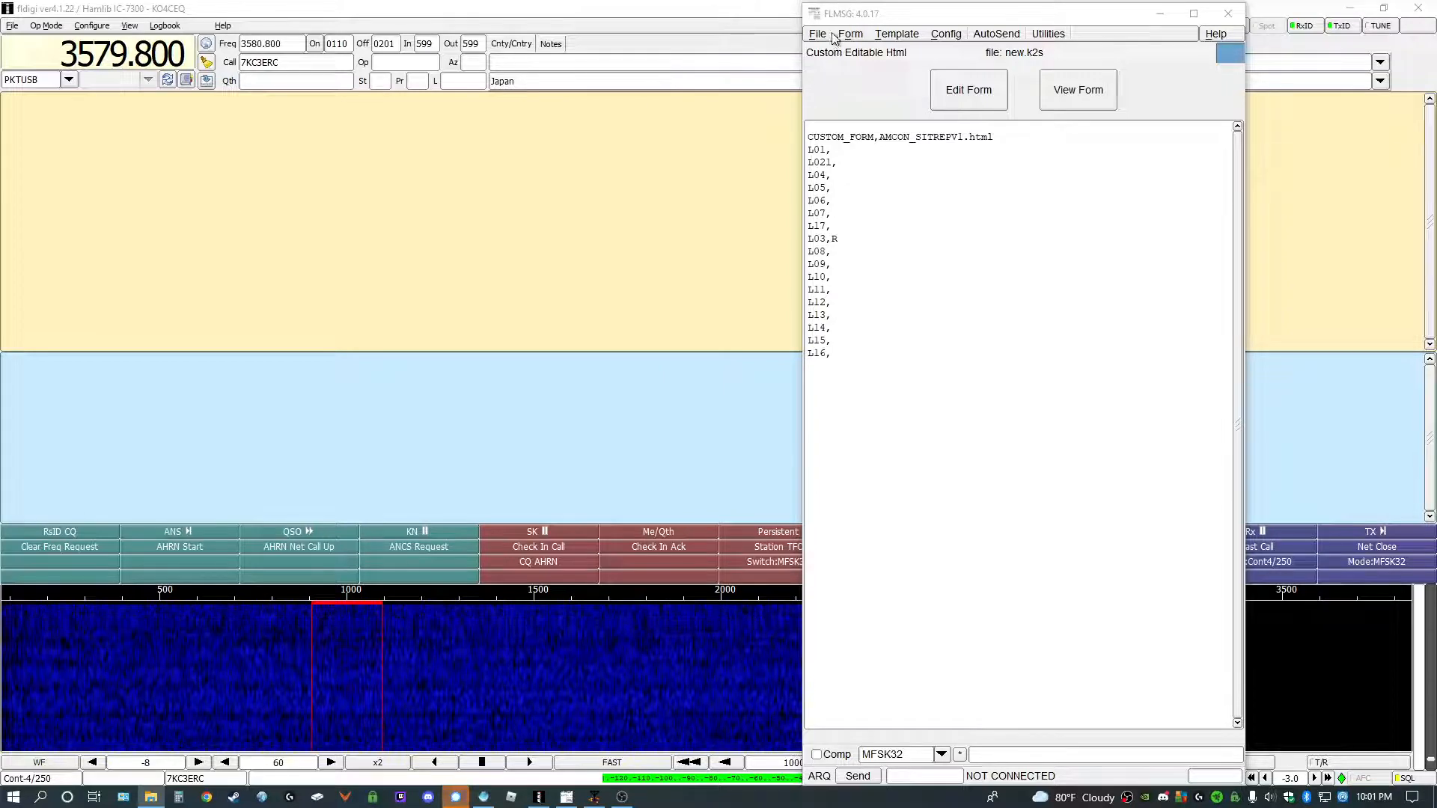
Step: Open the saved BREVARD_COUNTY report file from the rx folder
{"action": "left_click", "coordinate": [816, 34]}
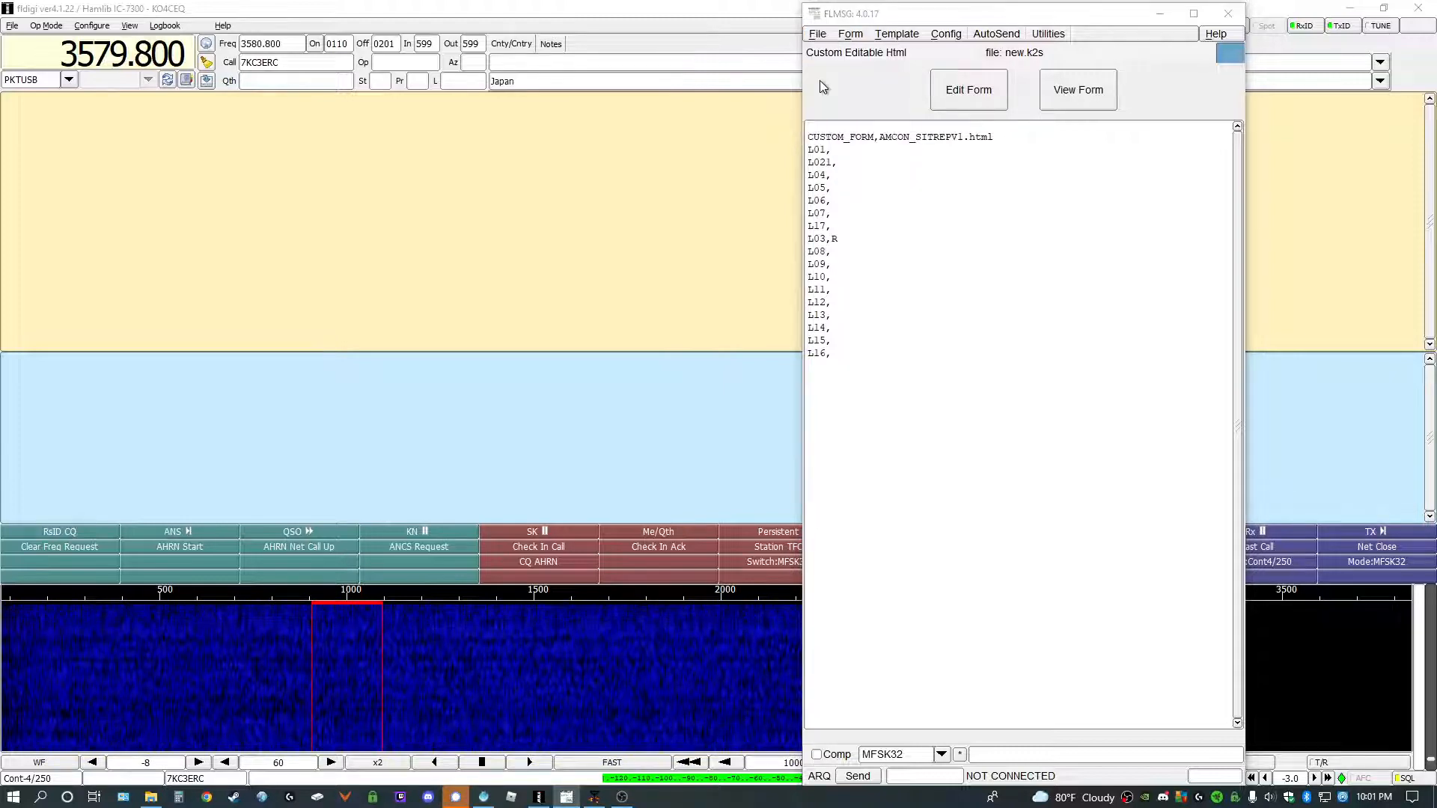
{"action": "left_click", "coordinate": [816, 34]}
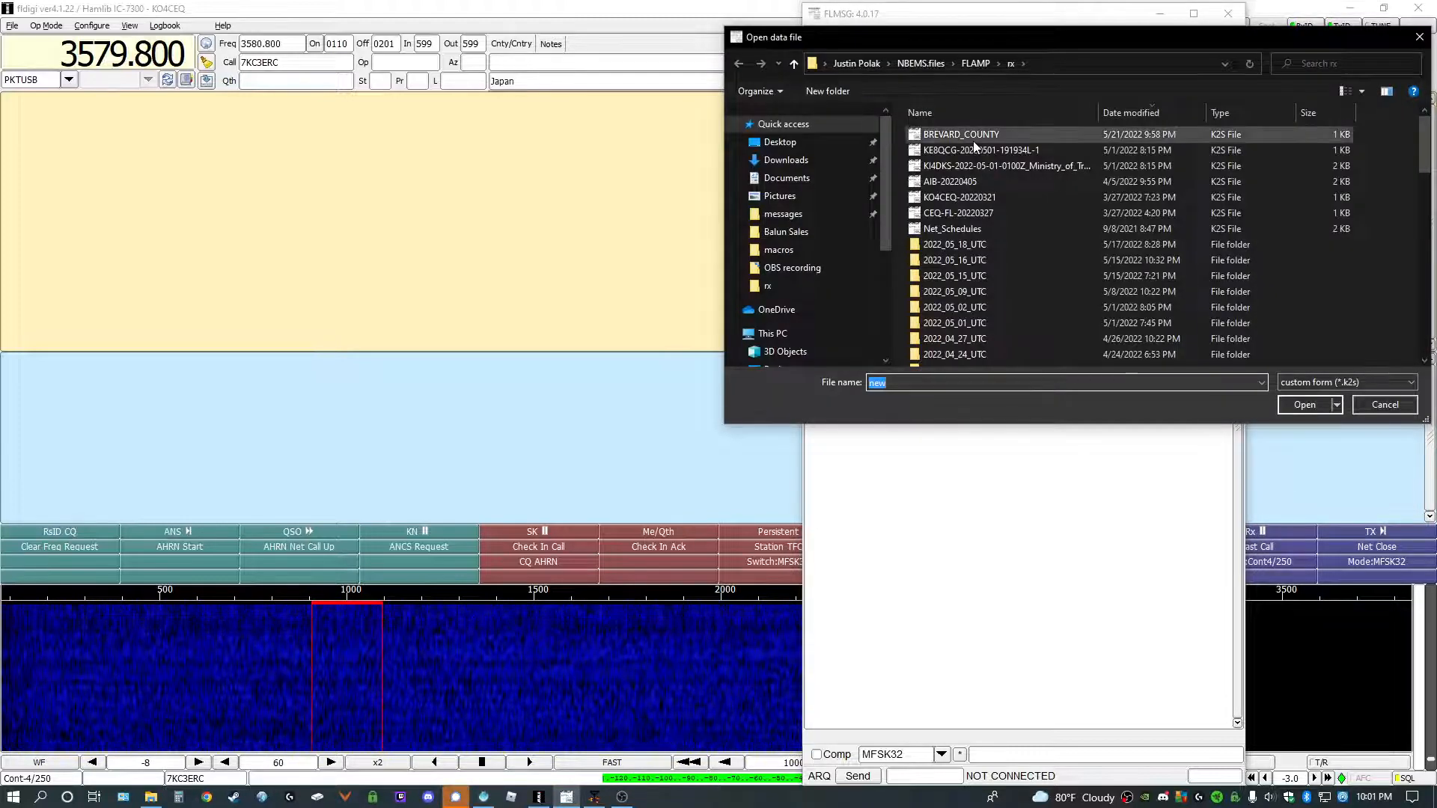
{"action": "left_click", "coordinate": [961, 134]}
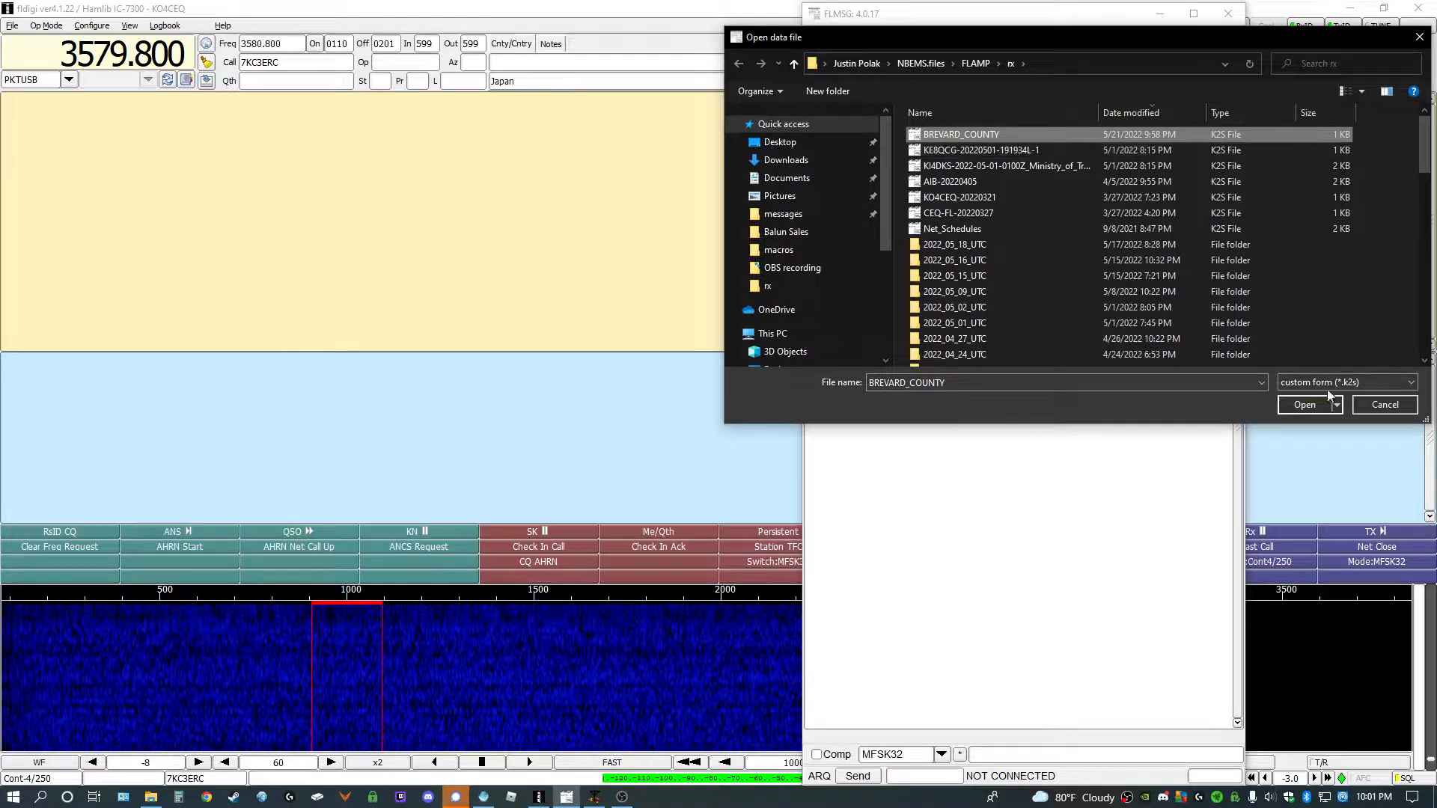
{"action": "left_click", "coordinate": [1303, 404]}
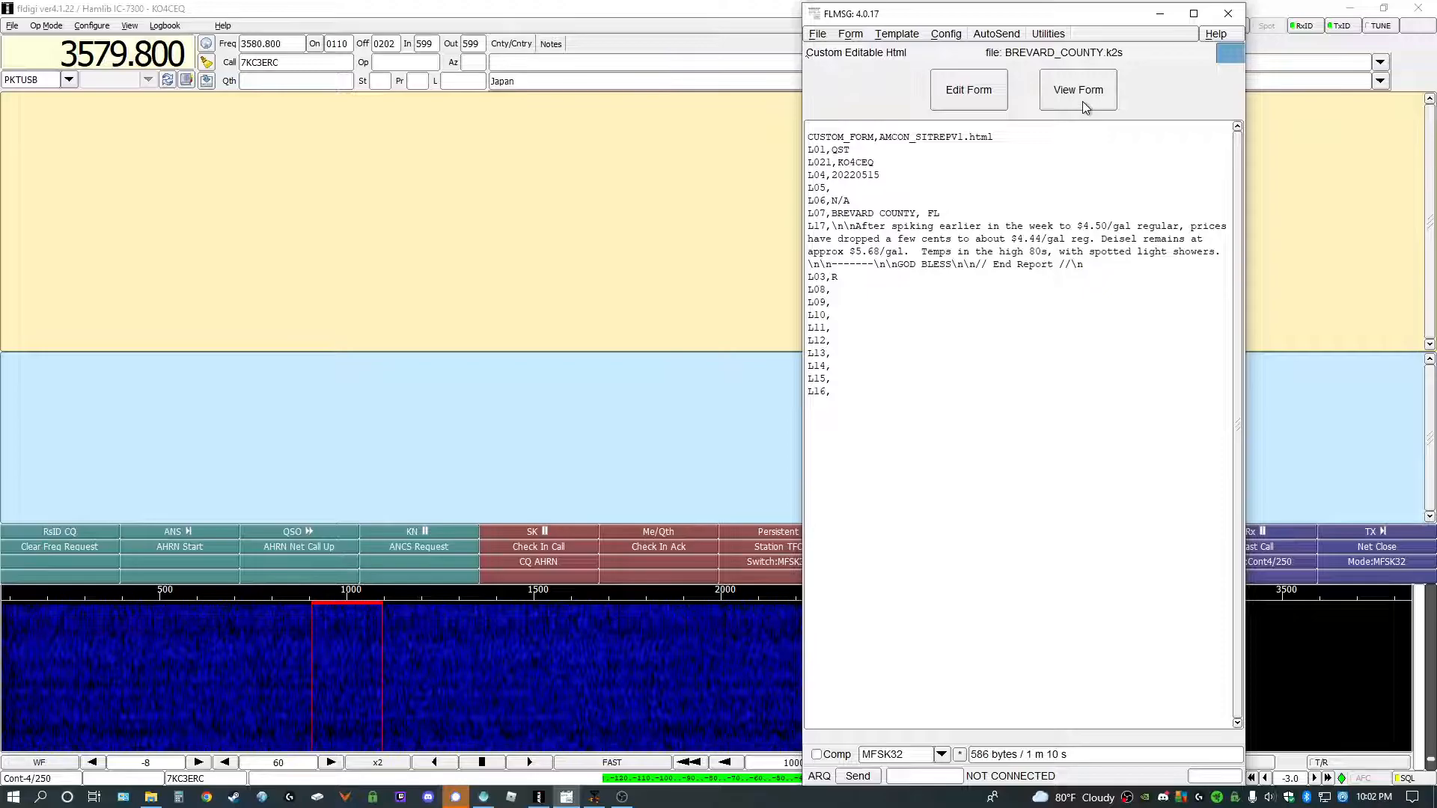
Step: View the filled Brevard County AMCON SITREP page in Chrome and scroll through it
{"action": "left_click", "coordinate": [1078, 90]}
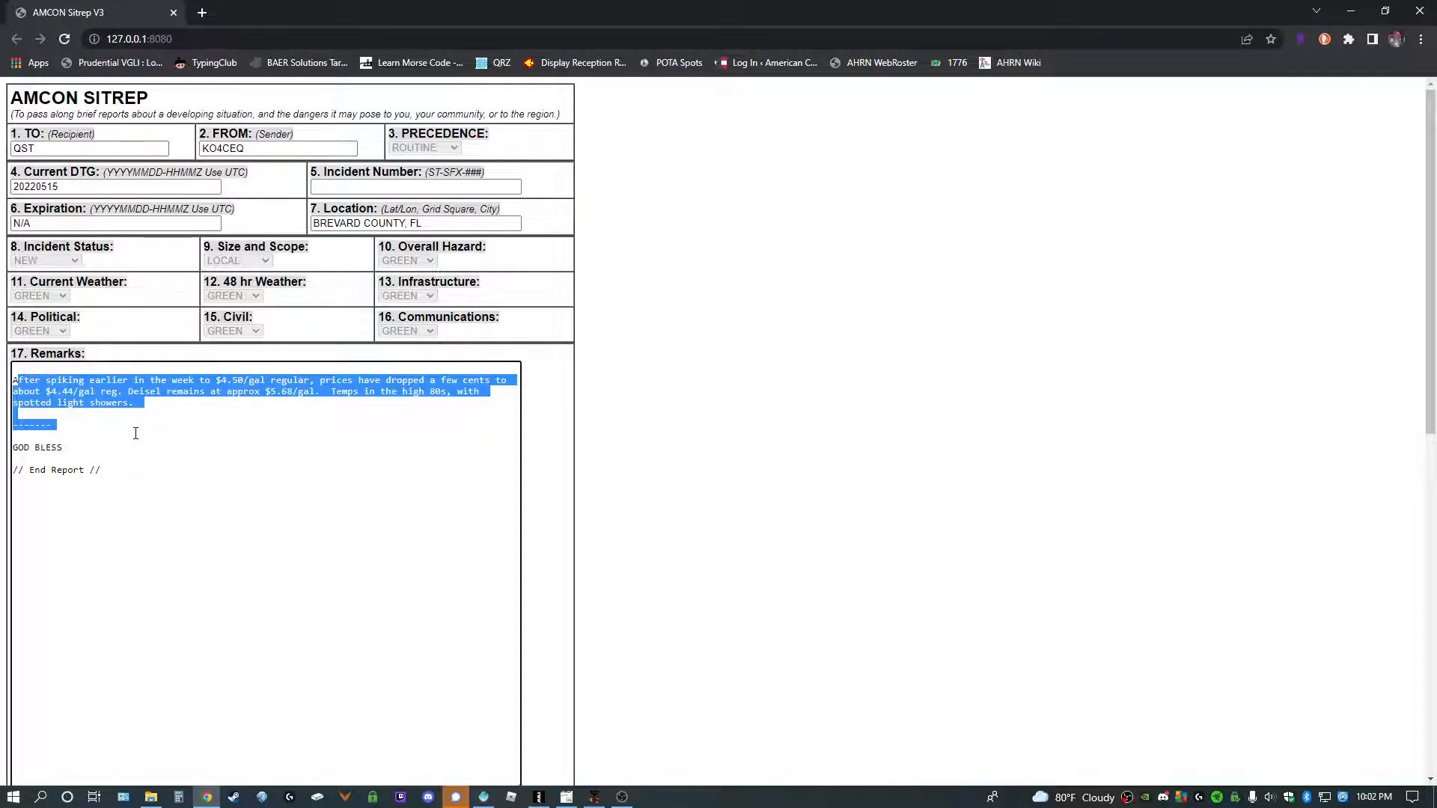
{"action": "left_click", "coordinate": [164, 413]}
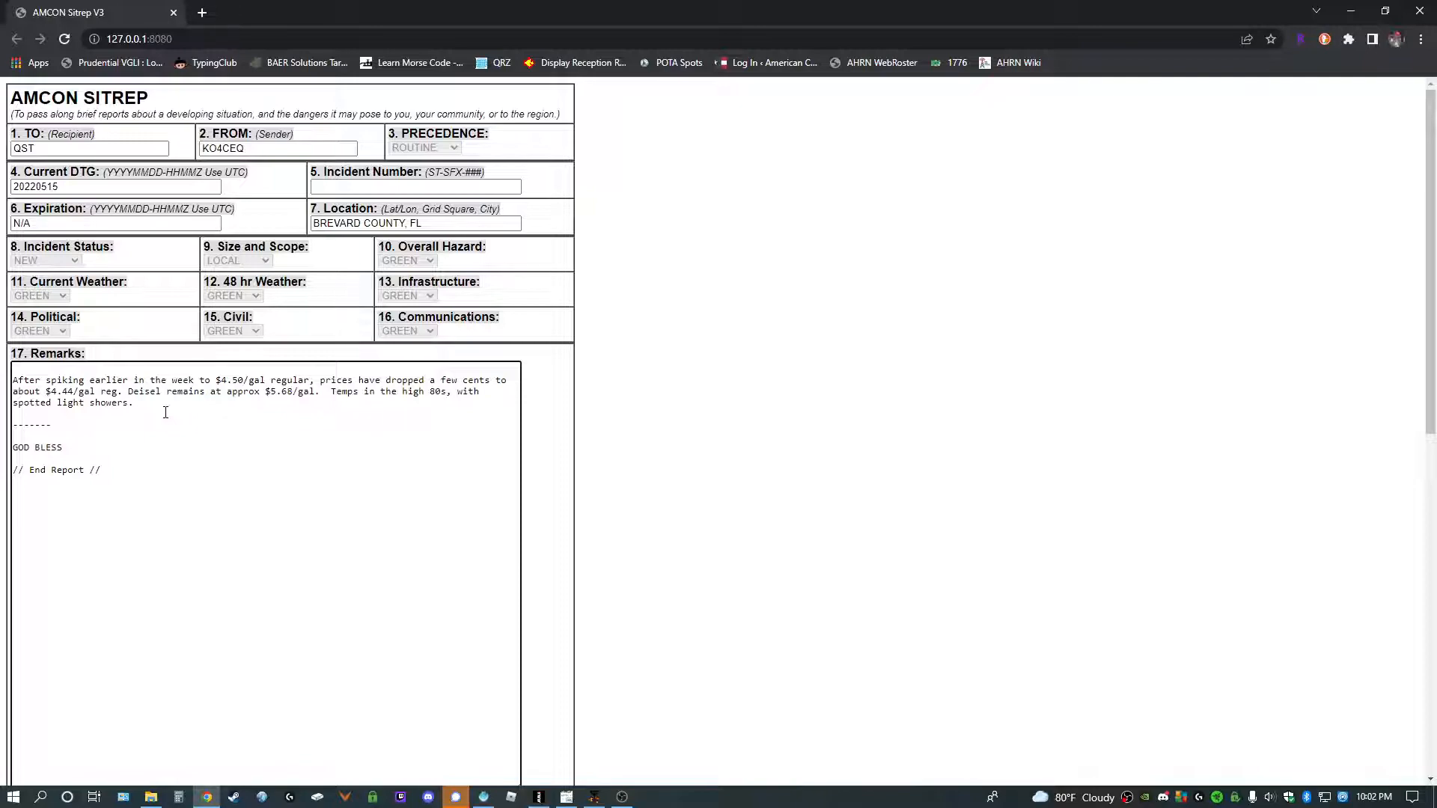
{"action": "scroll", "scroll_direction": "down", "scroll_amount": 3}
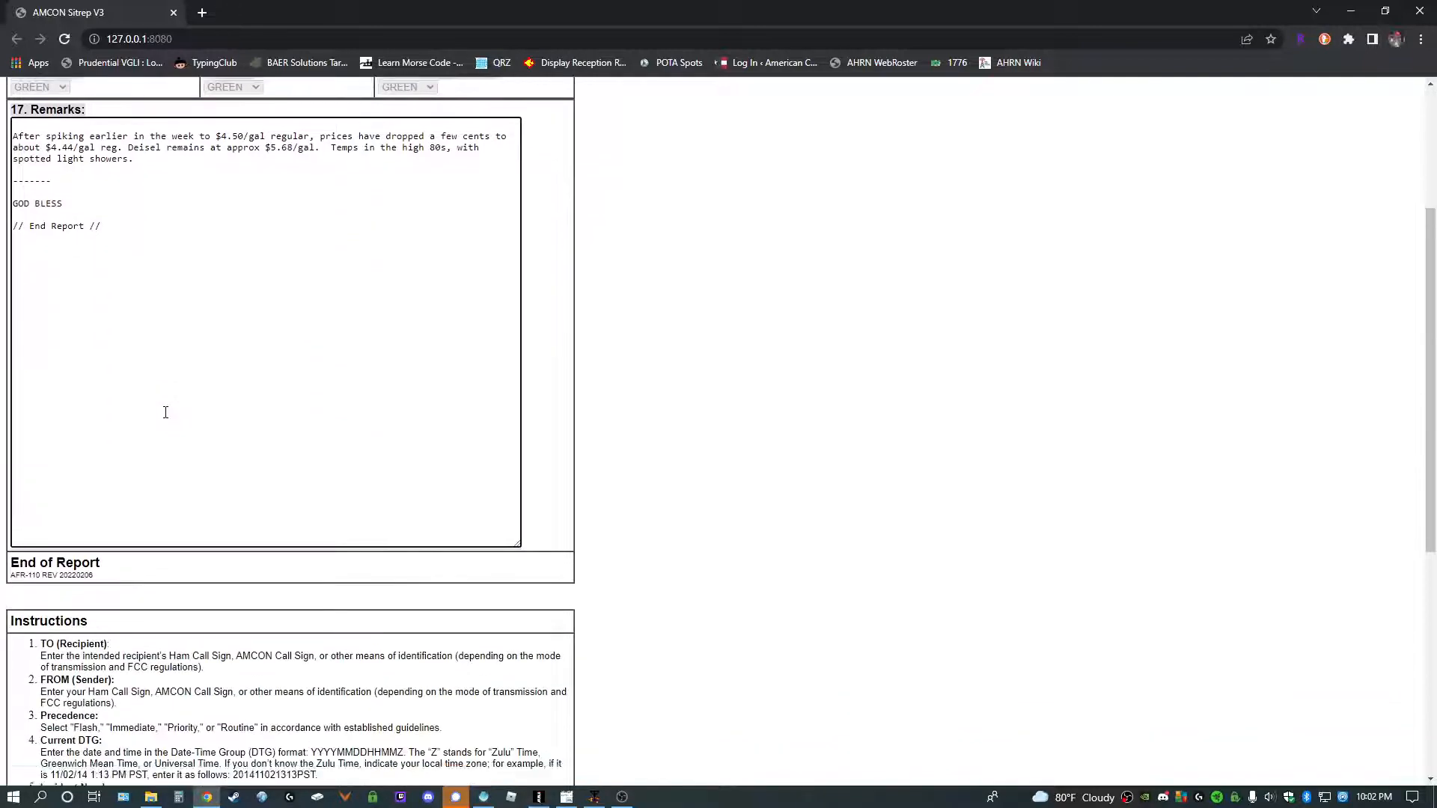
{"action": "scroll", "scroll_direction": "up", "scroll_amount": 3}
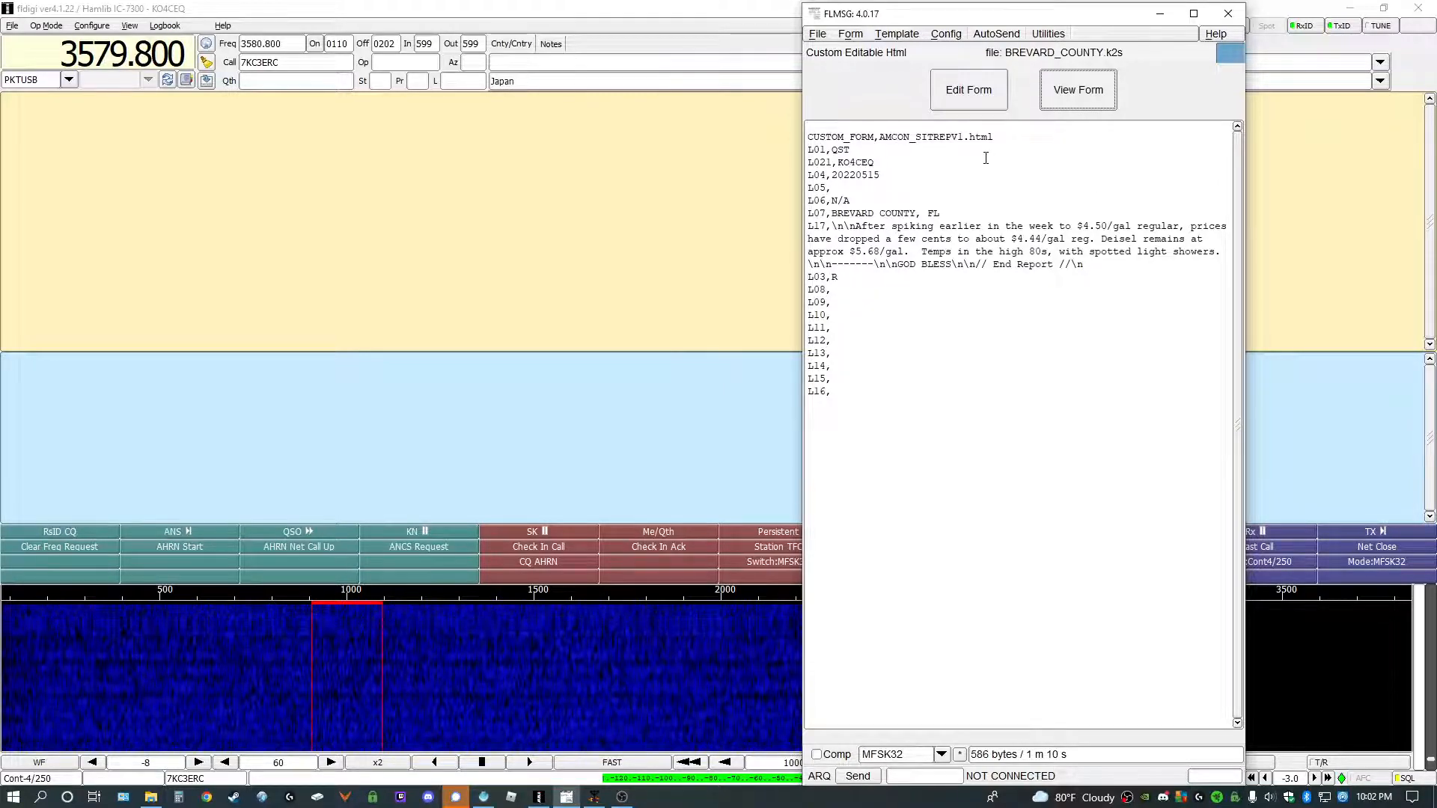
Step: Open the report as an editable form and keep Incident Status as NEW
{"action": "left_click", "coordinate": [1078, 89]}
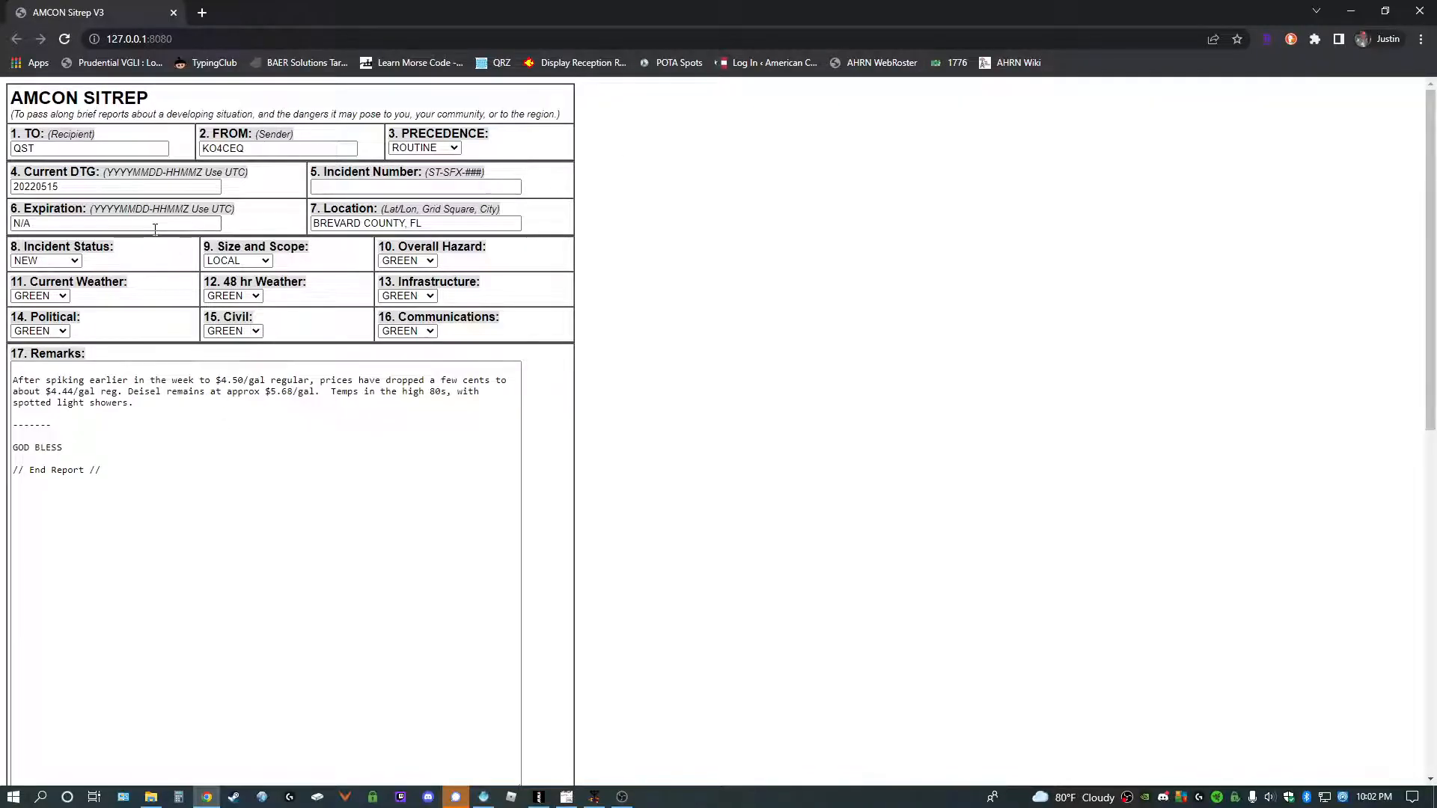
{"action": "left_click", "coordinate": [44, 260]}
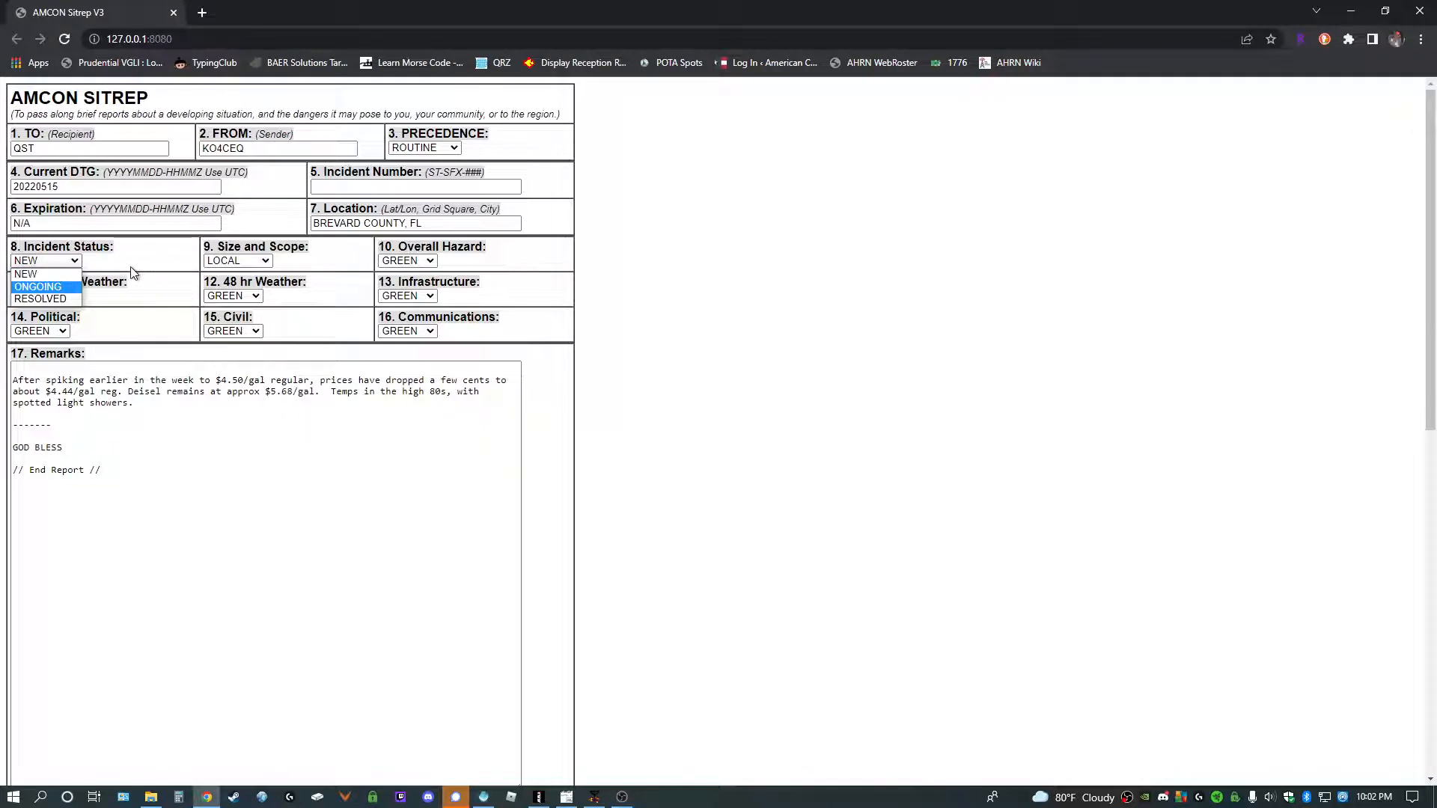
{"action": "left_click", "coordinate": [45, 261]}
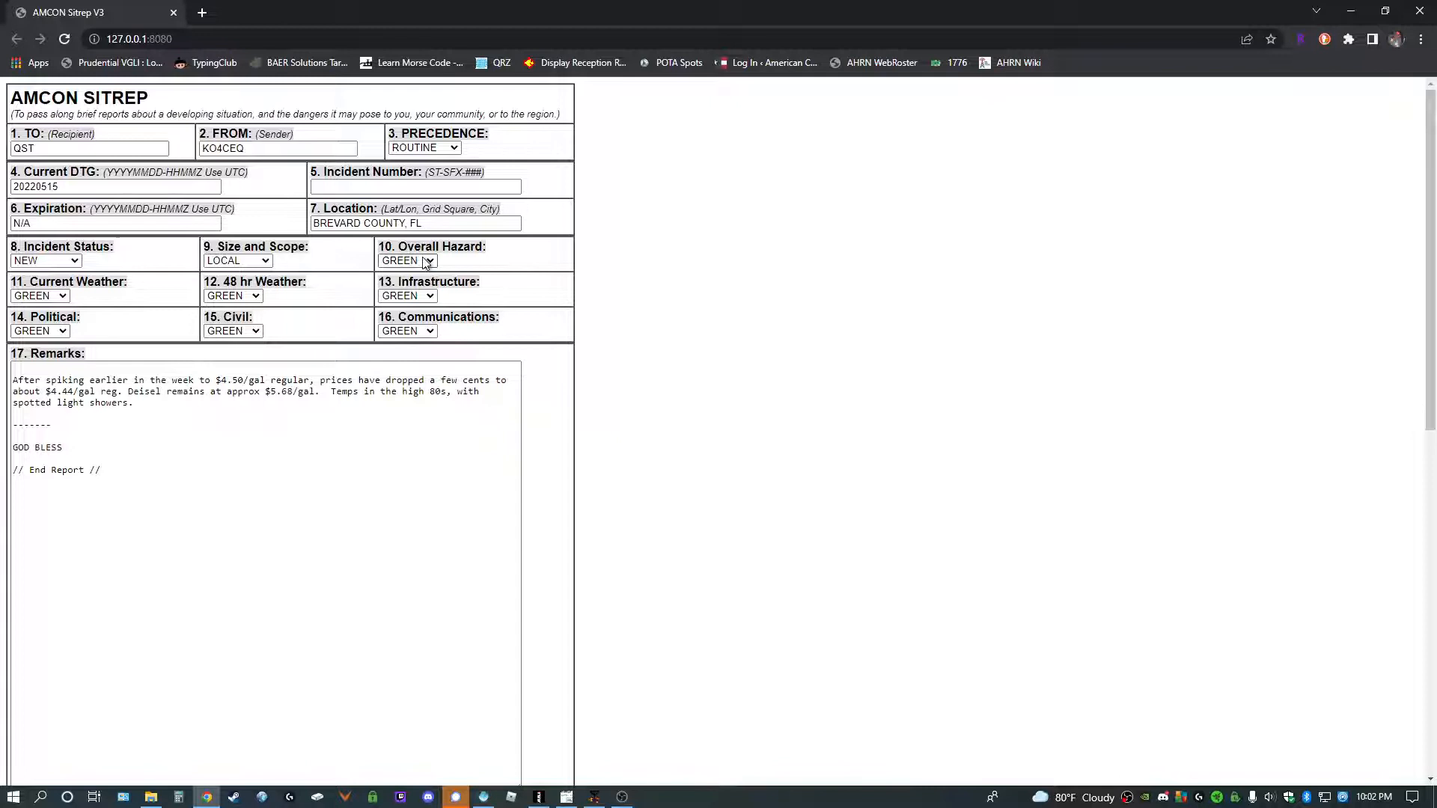
{"action": "mouse_move", "coordinate": [331, 305]}
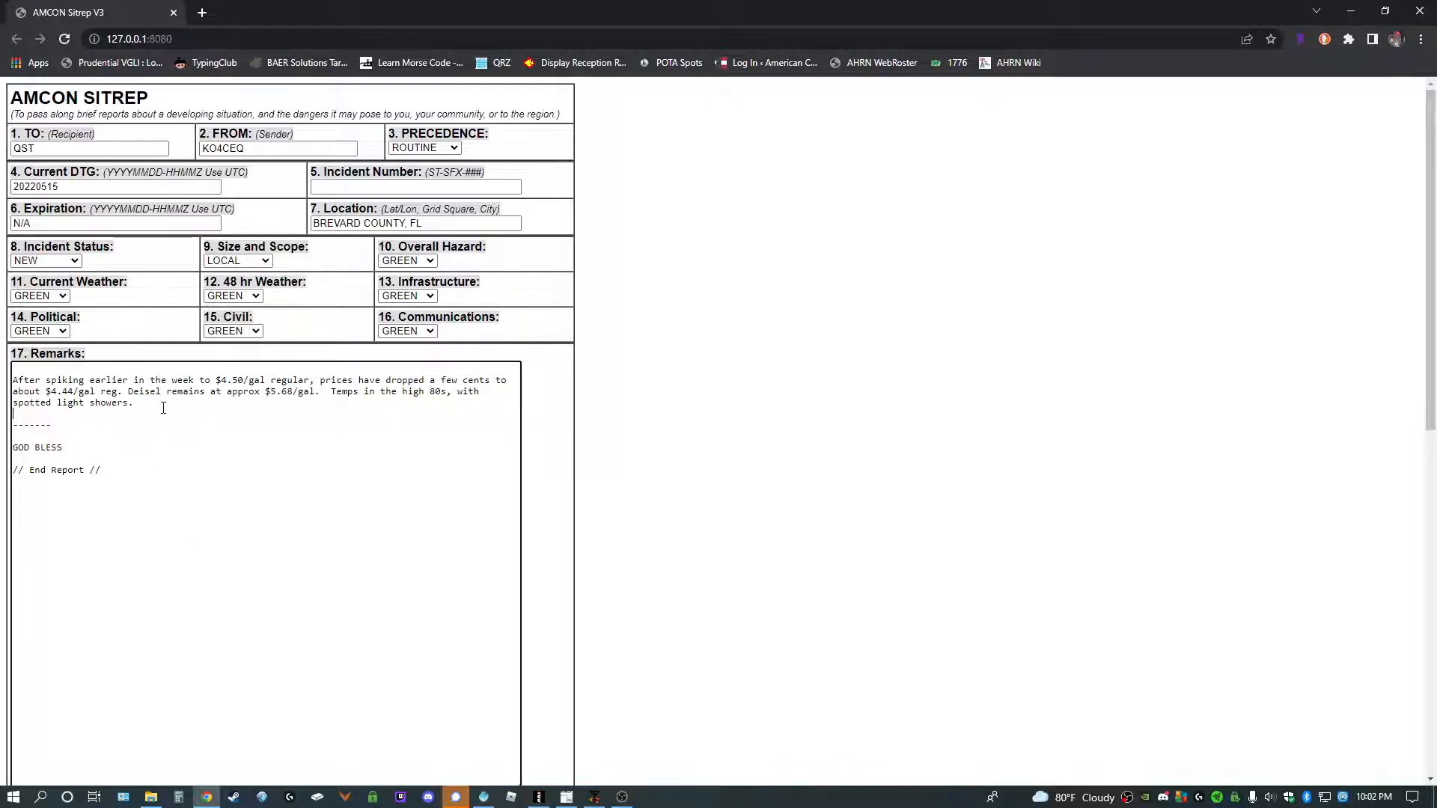
Step: Submit the completed AMCON SITREP form and close Chrome
{"action": "scroll", "scroll_direction": "down", "scroll_amount": 3}
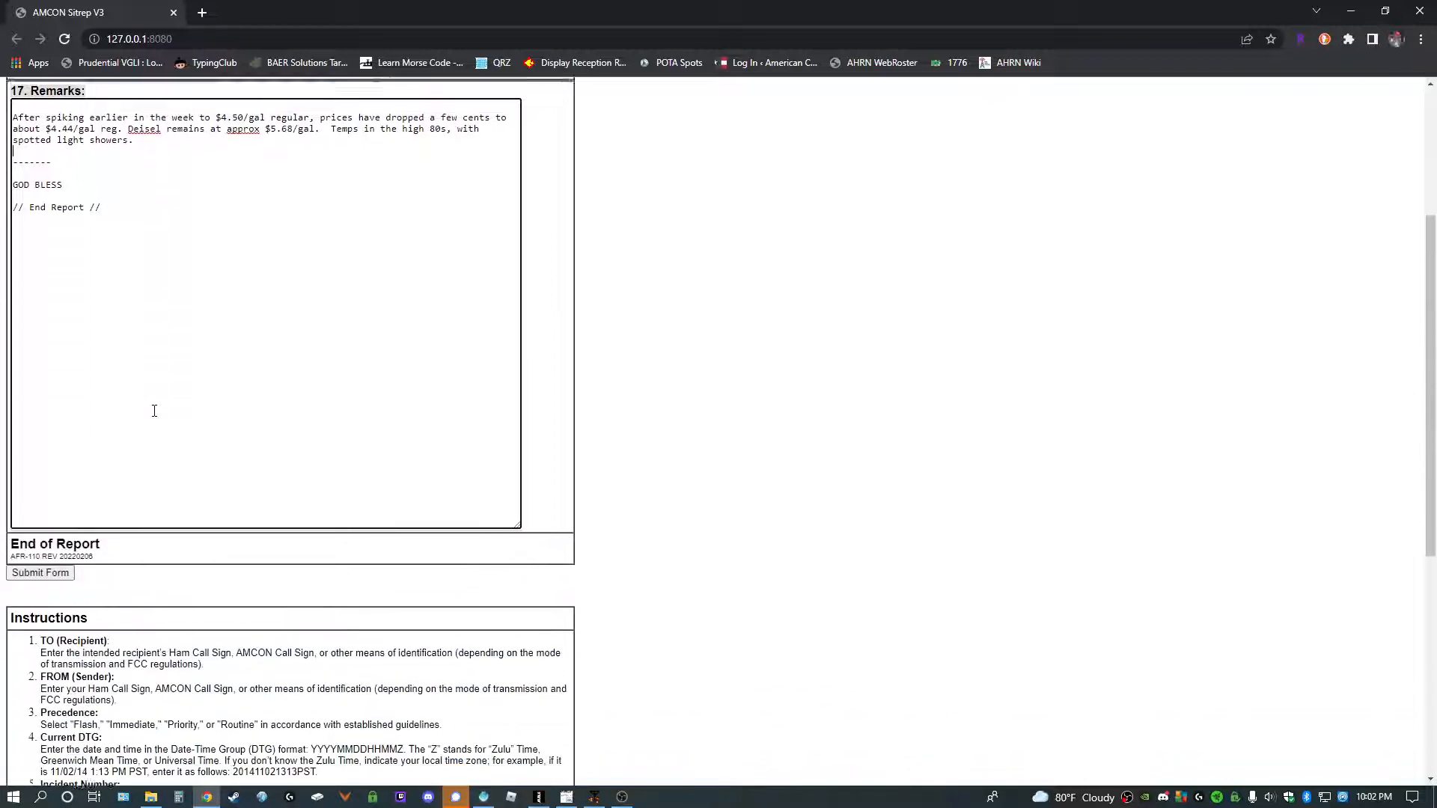
{"action": "left_click", "coordinate": [40, 572]}
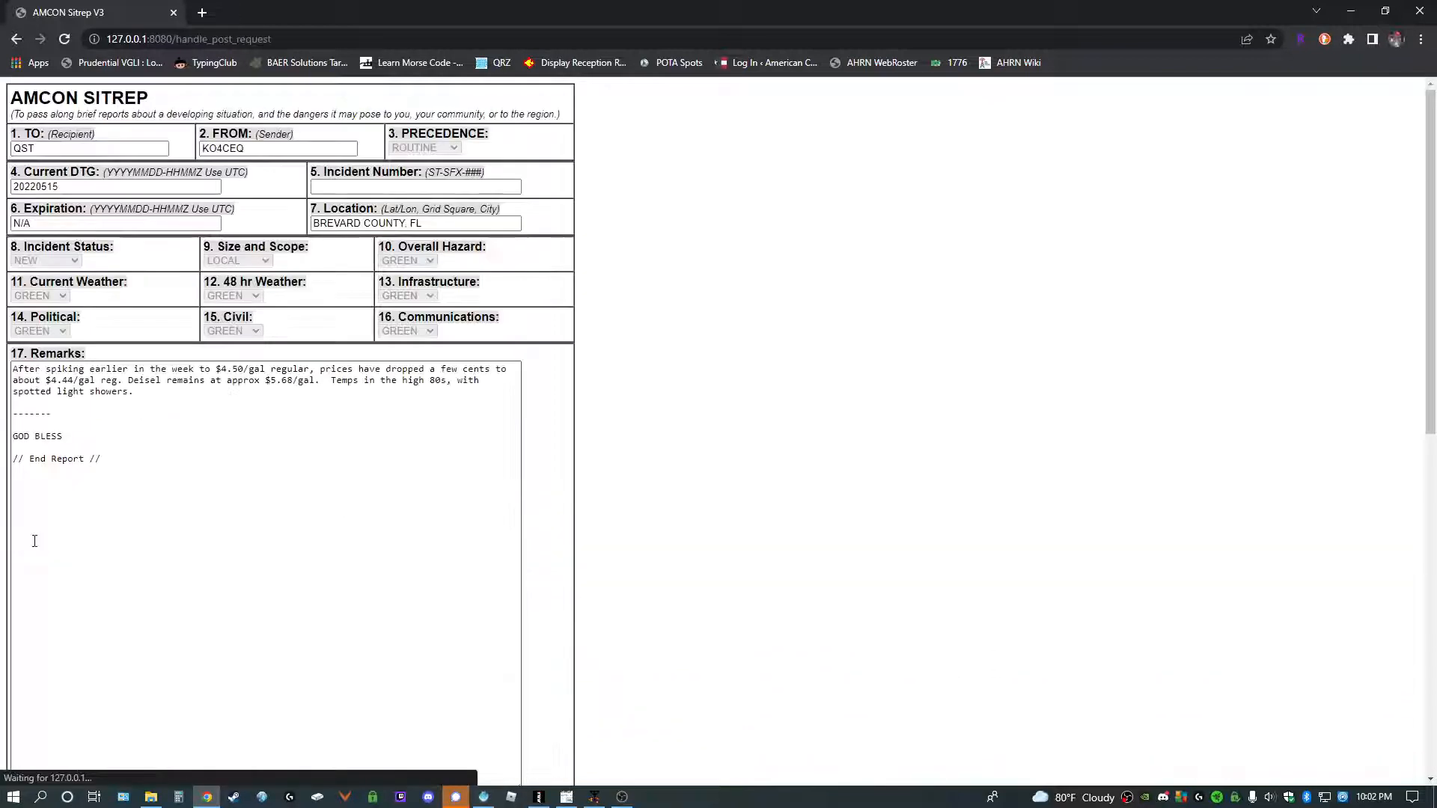
{"action": "mouse_move", "coordinate": [1420, 9]}
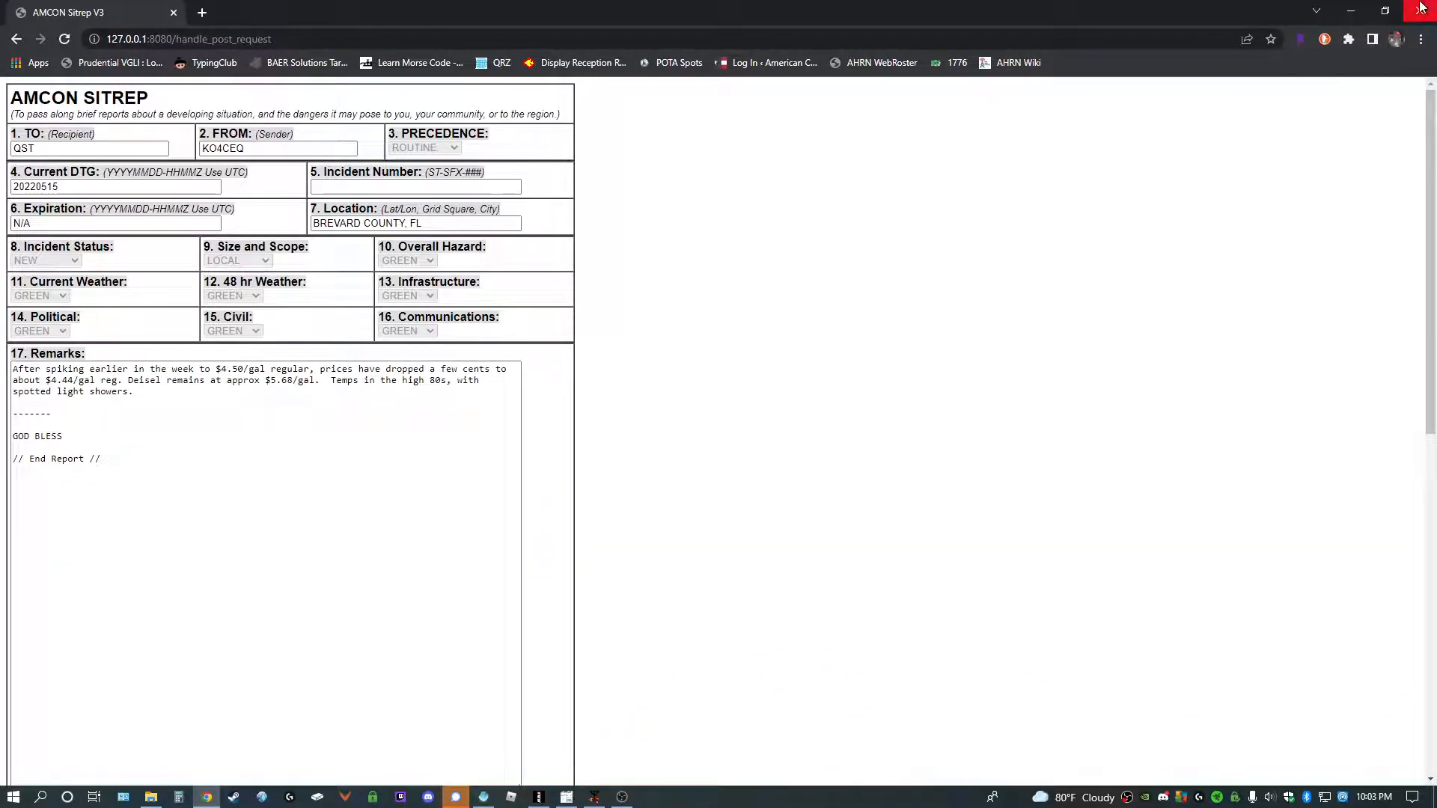
{"action": "mouse_move", "coordinate": [862, 274]}
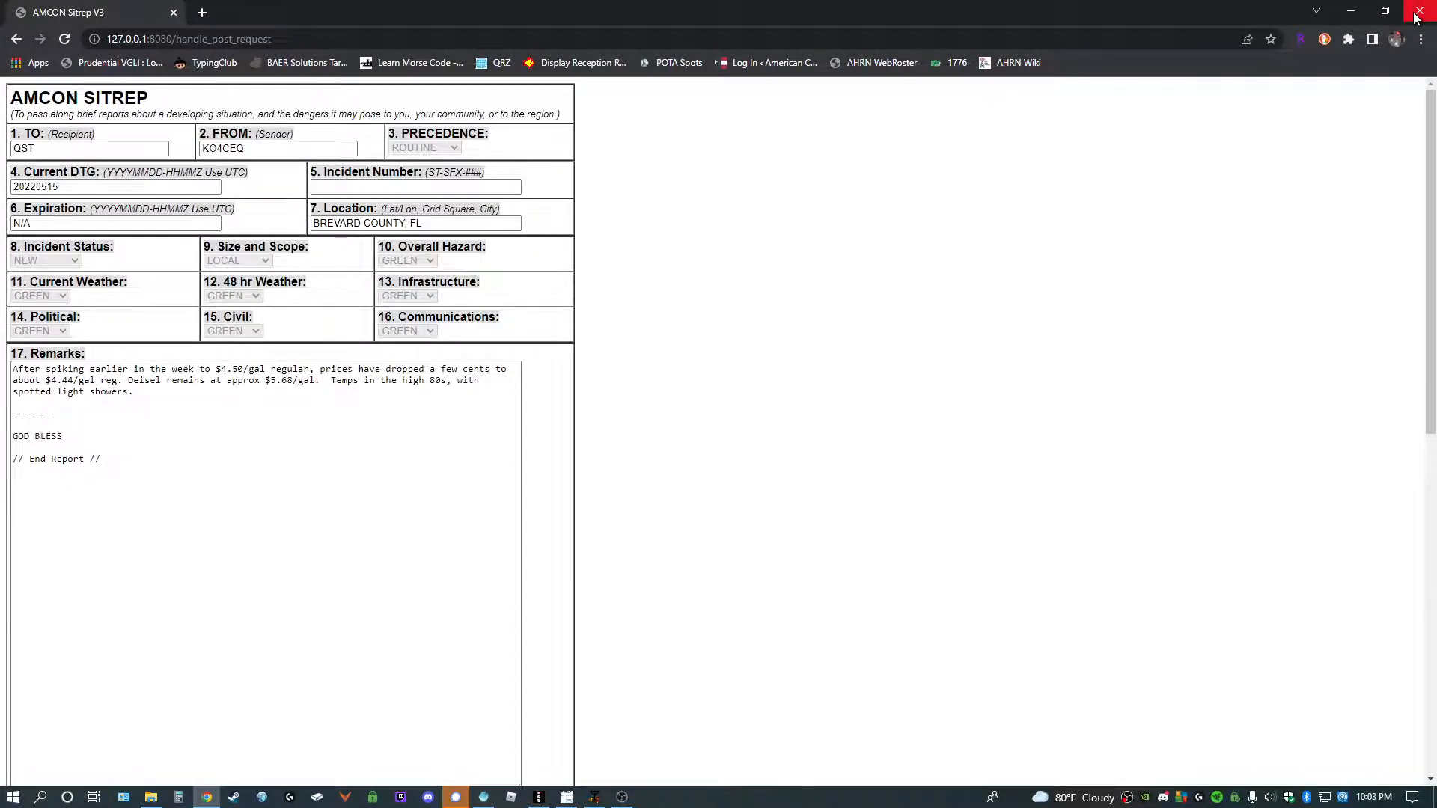
{"action": "left_click", "coordinate": [1419, 11]}
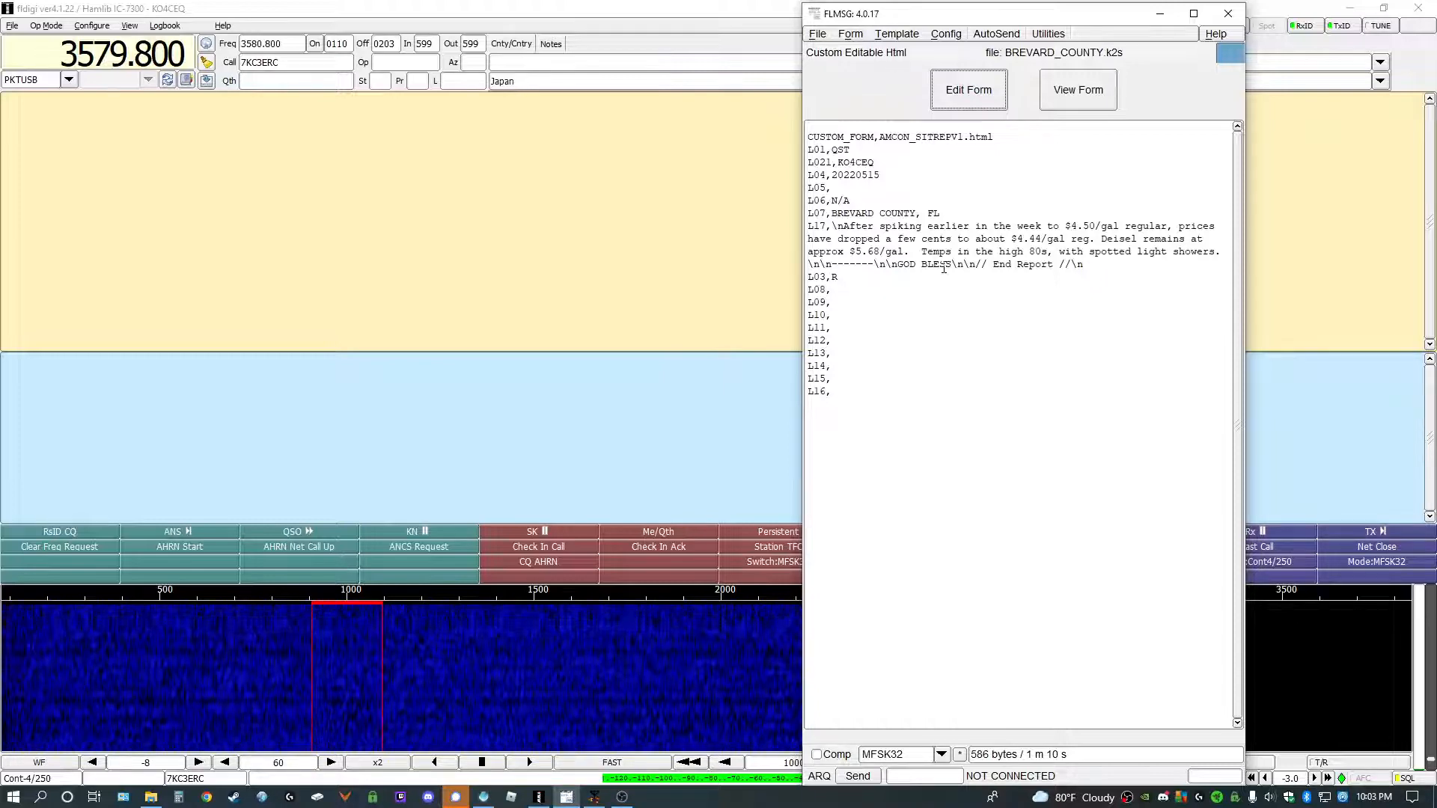
Step: Save and send the modified Brevard County form, answering Yes to the save prompt
{"action": "left_click", "coordinate": [816, 34]}
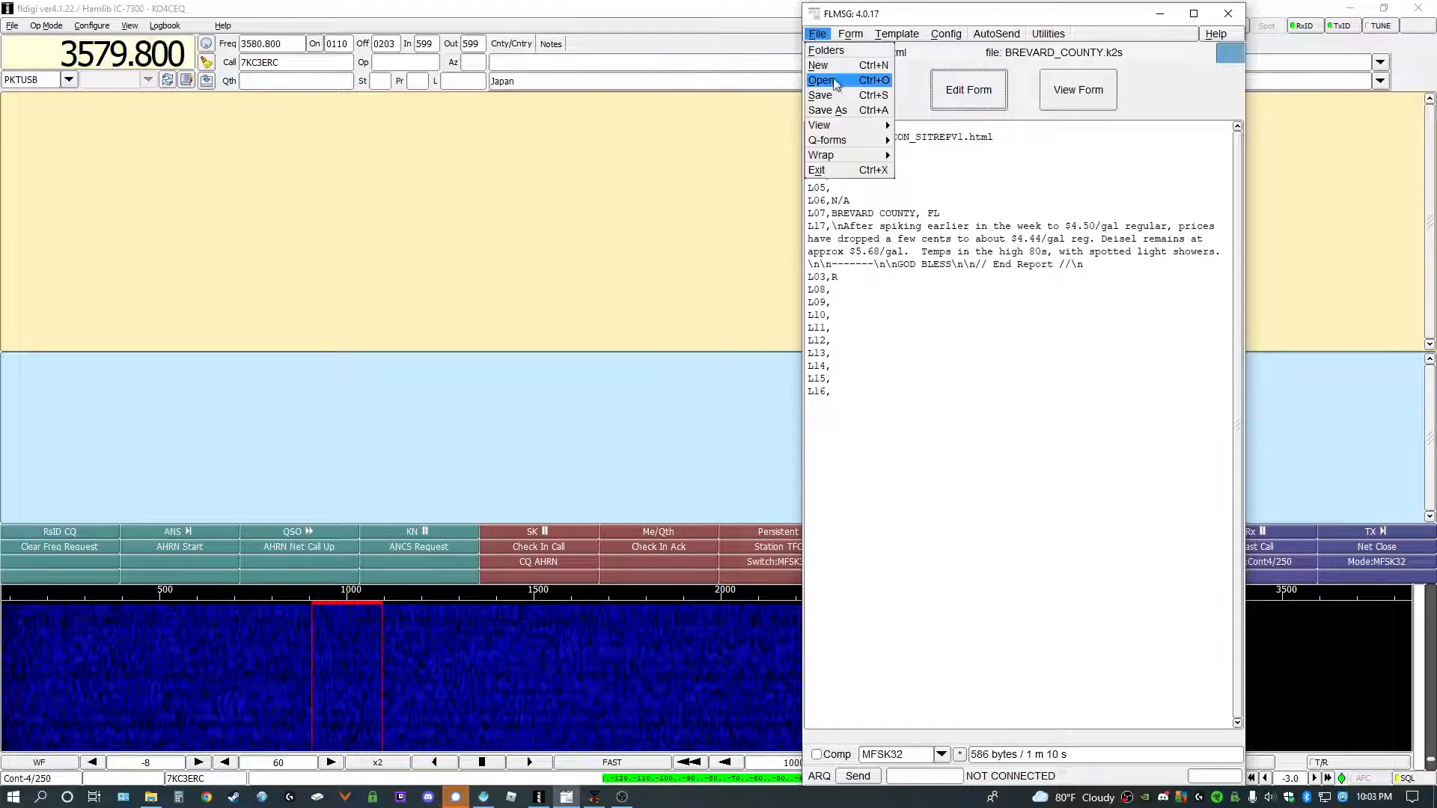
{"action": "mouse_move", "coordinate": [843, 95]}
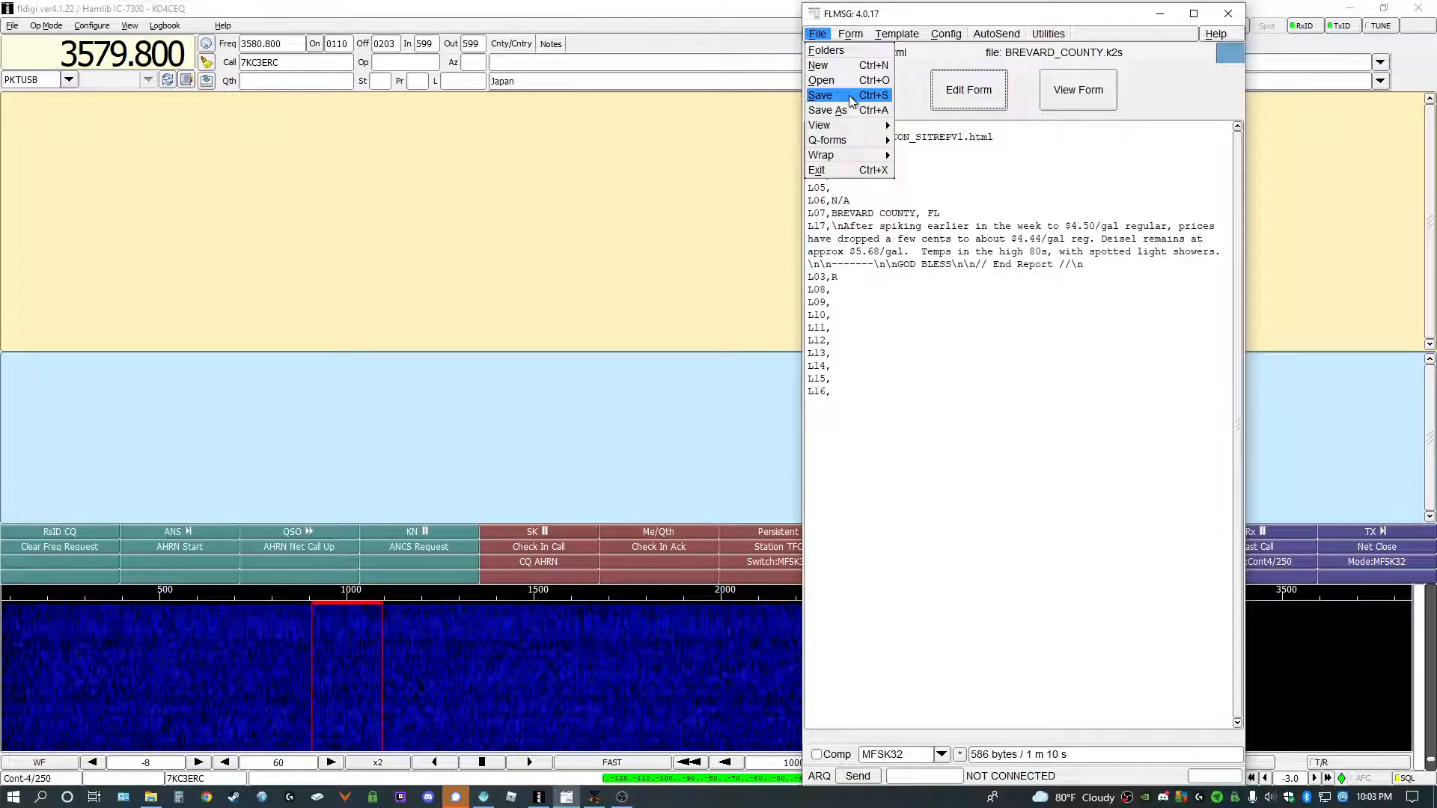
{"action": "mouse_move", "coordinate": [854, 110]}
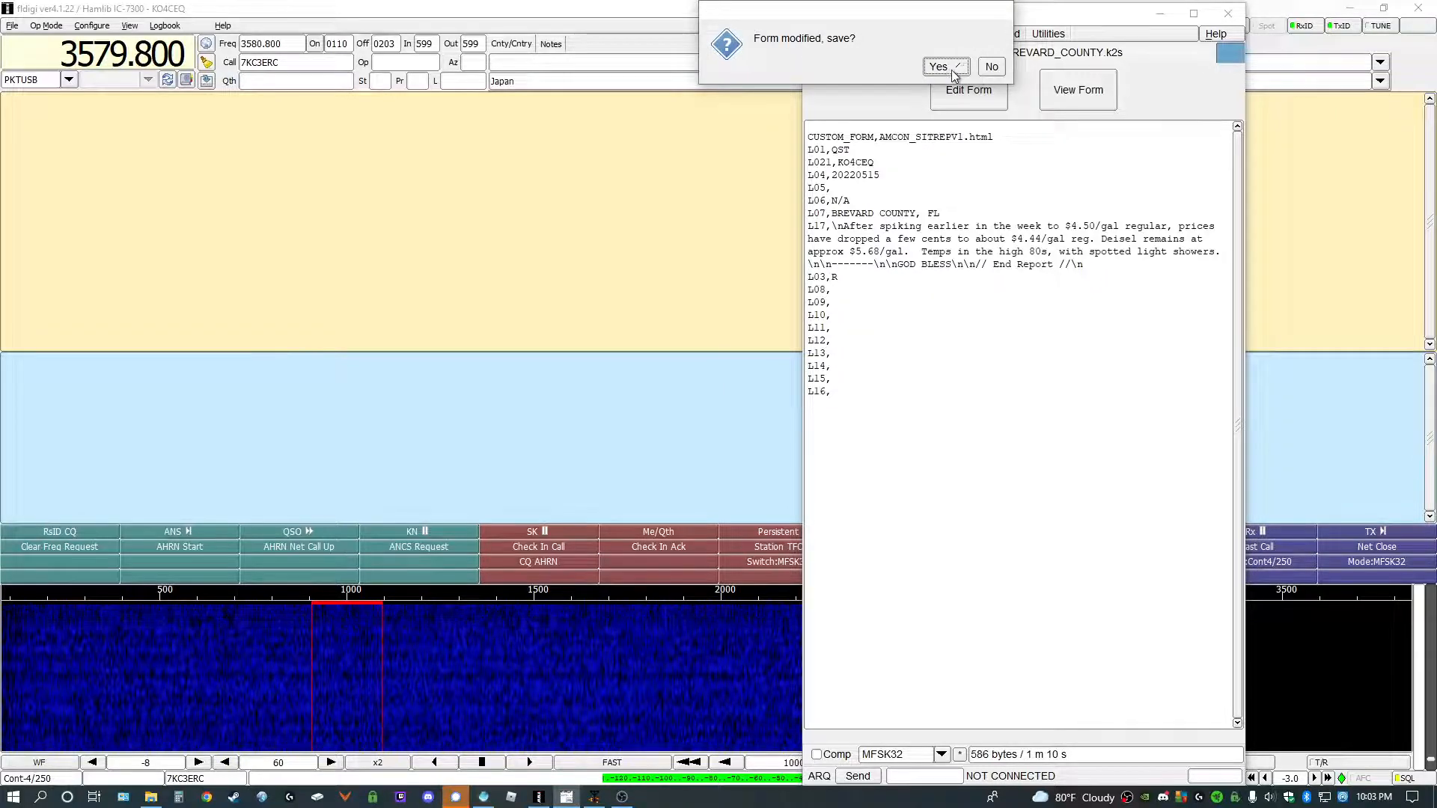
{"action": "left_click", "coordinate": [937, 66]}
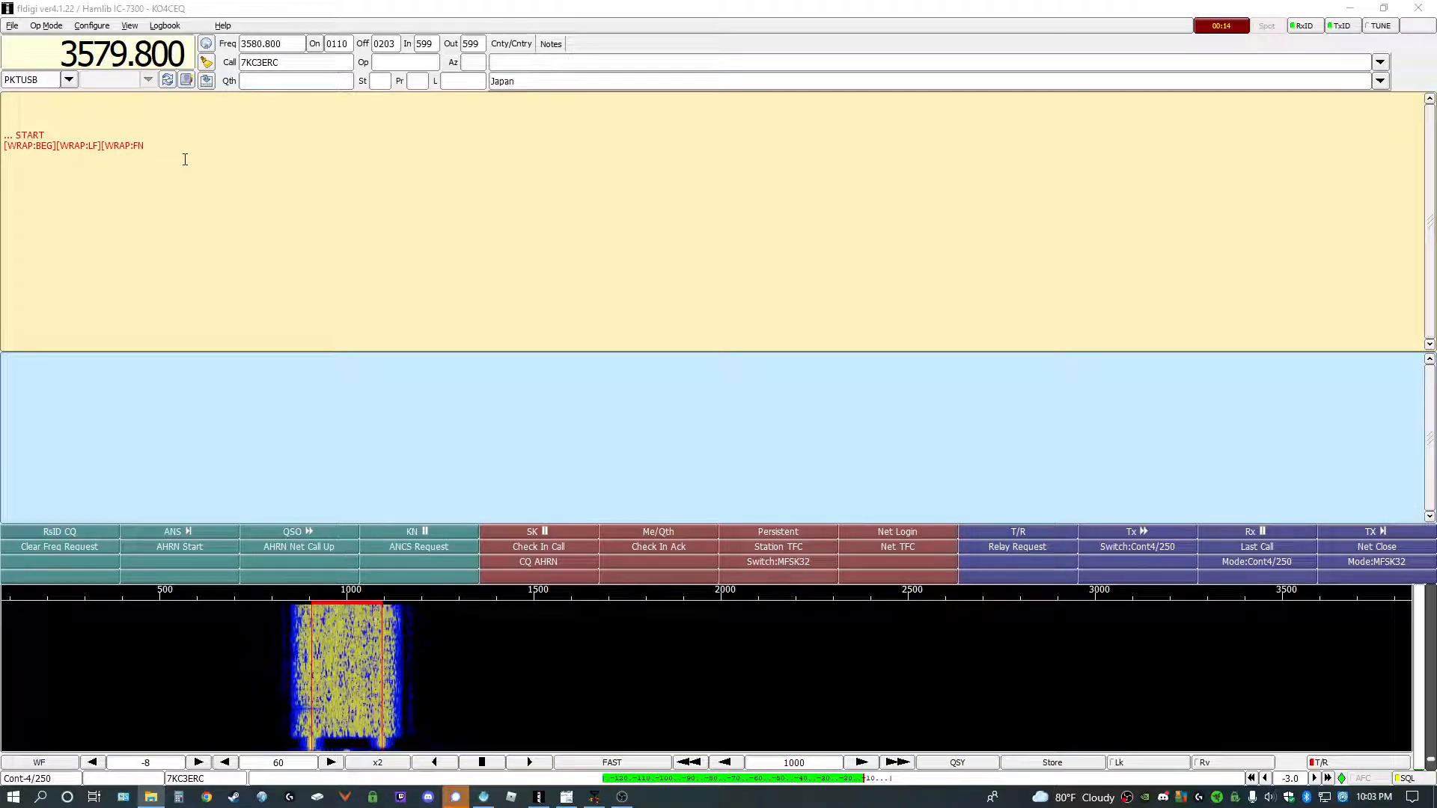
Step: Transmit the BREVARD_COUNTY.K2S header lines and restore the FLMSG window from the taskbar
{"action": "type", "text": "BREVARD_"}
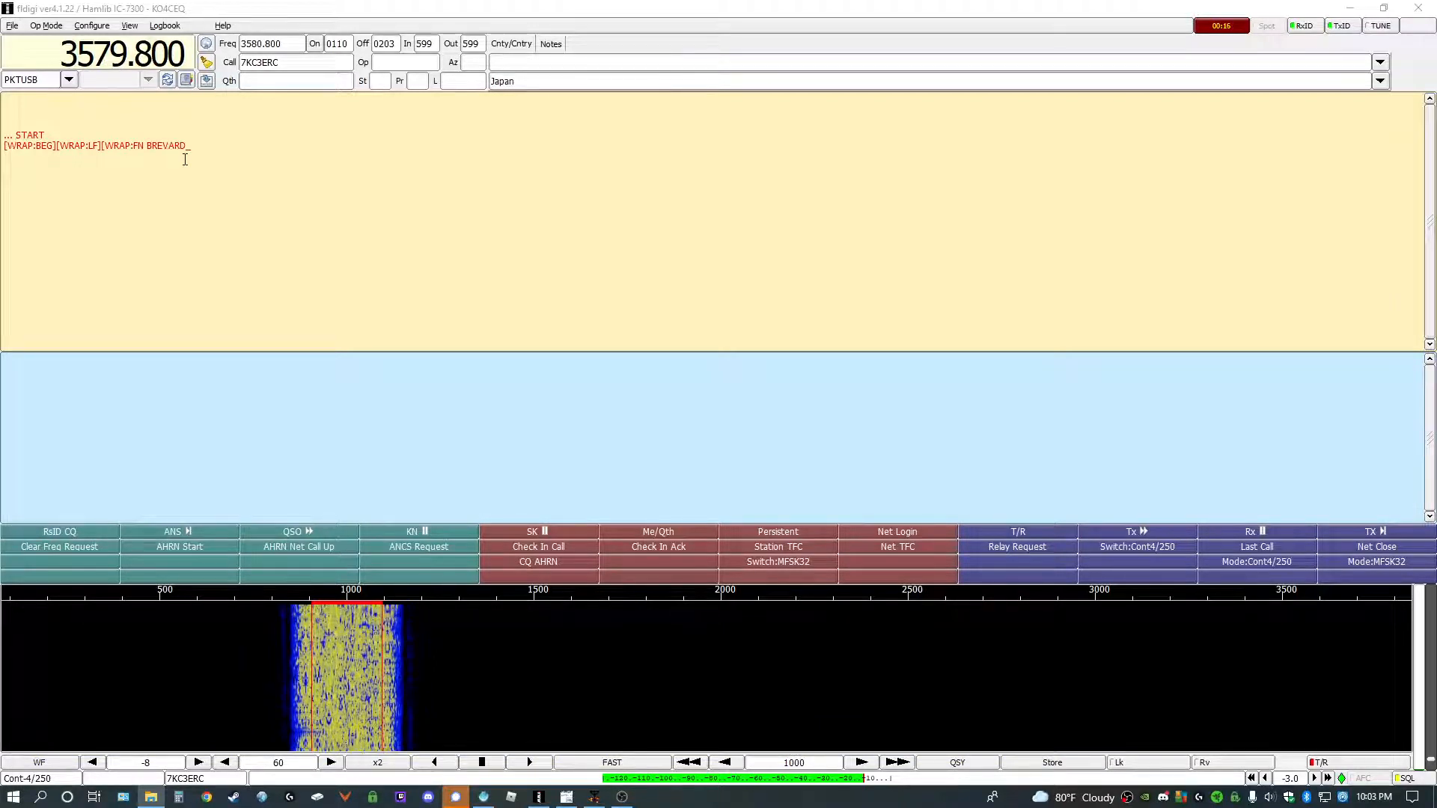
{"action": "type", "text": "COUNTY.K2S]<FLMSG>4.0.17"}
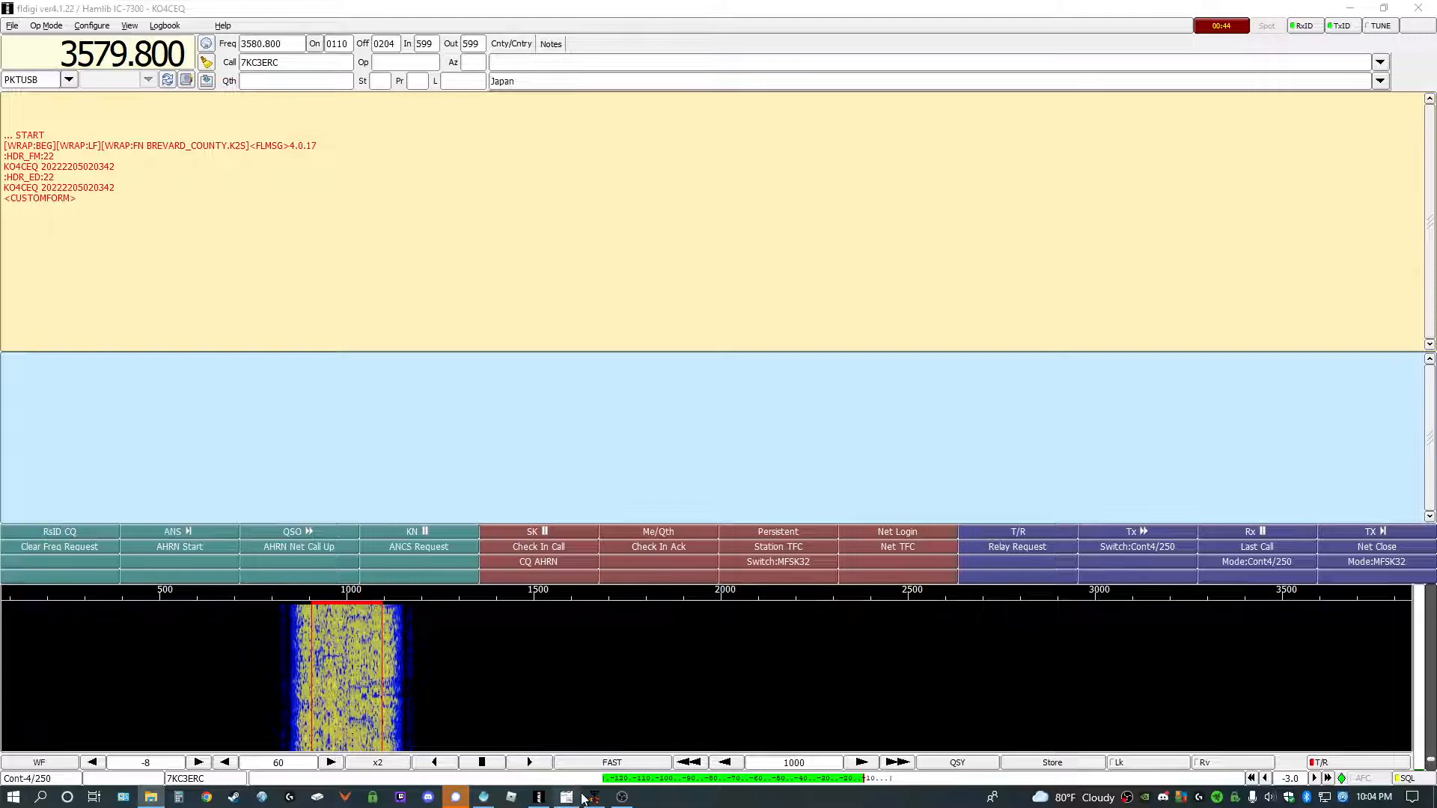
{"action": "left_click", "coordinate": [566, 796]}
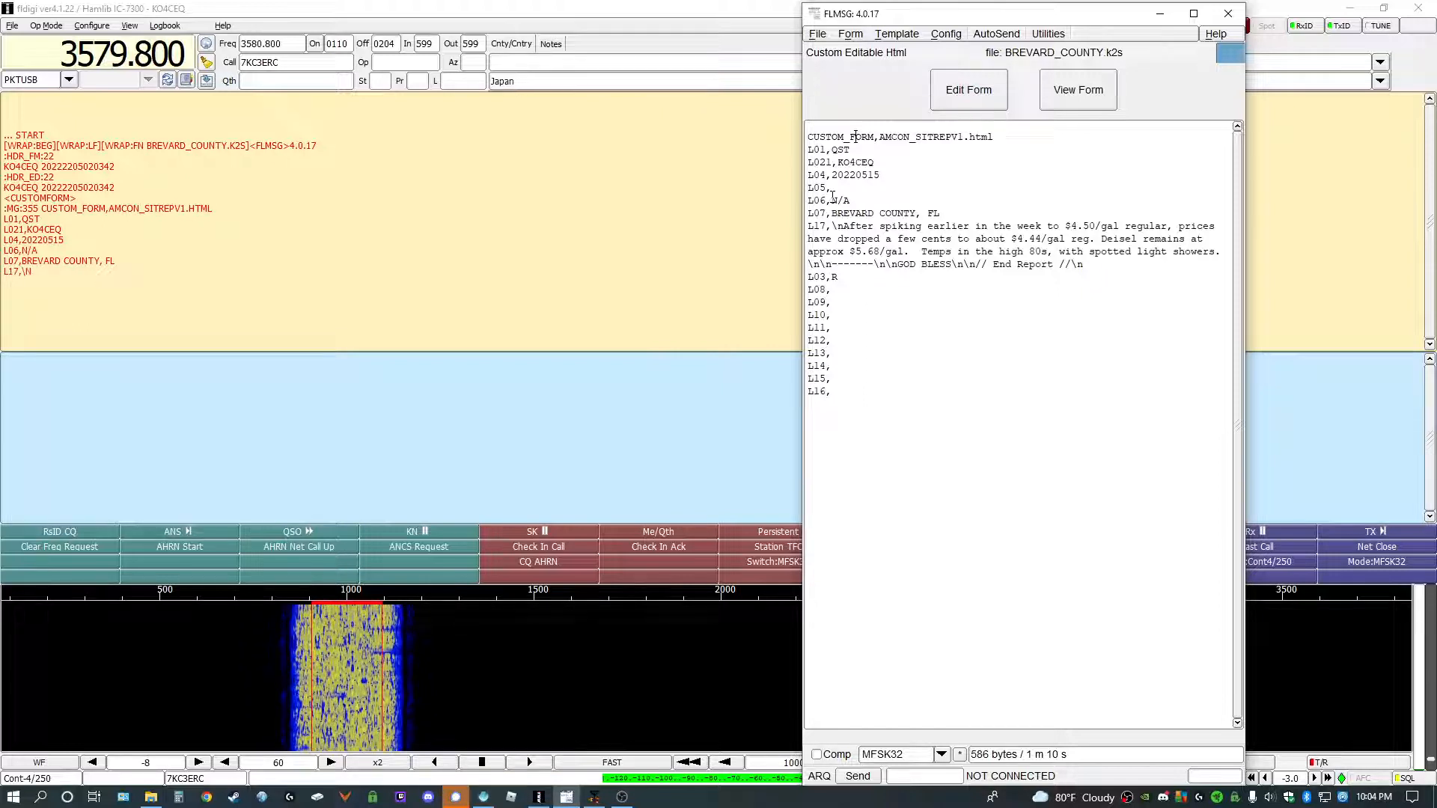
Step: Keep transmitting the L17 remarks about $4.50/gal regular fuel prices
{"action": "type", "text": "AFTER SPIKING EARLIER"}
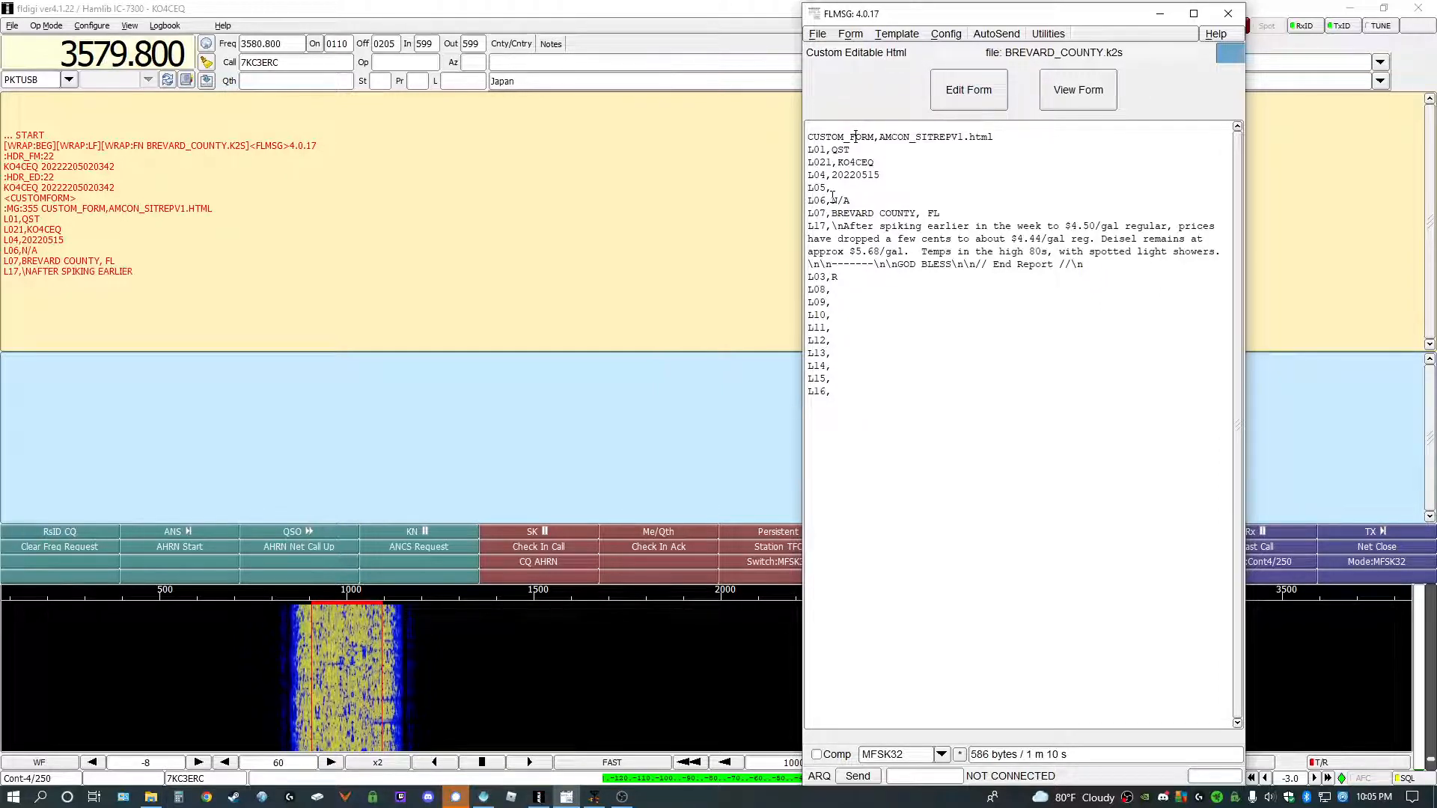
{"action": "type", "text": "IN THE WEEK TO $4.50/GAL"}
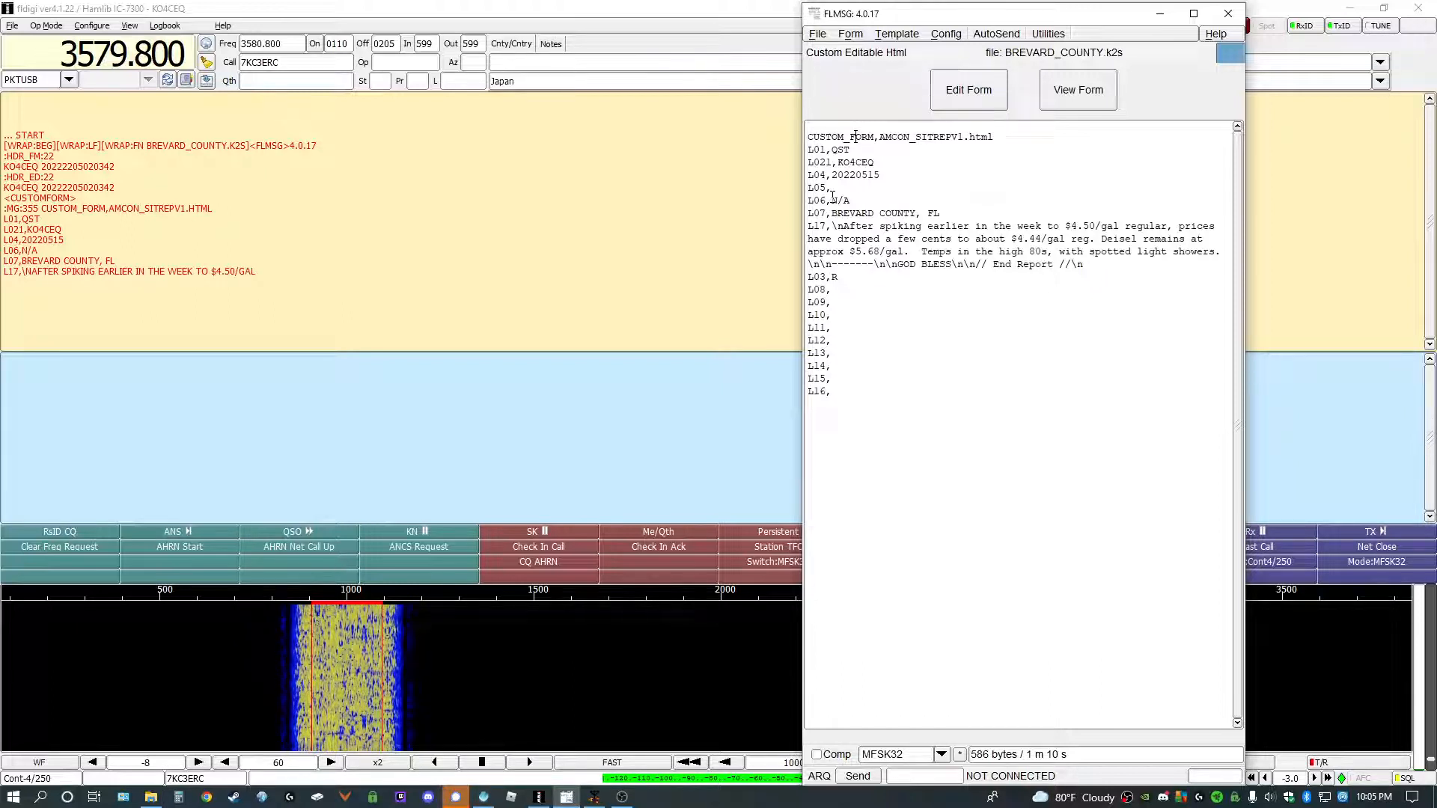
{"action": "type", "text": "REGULAR"}
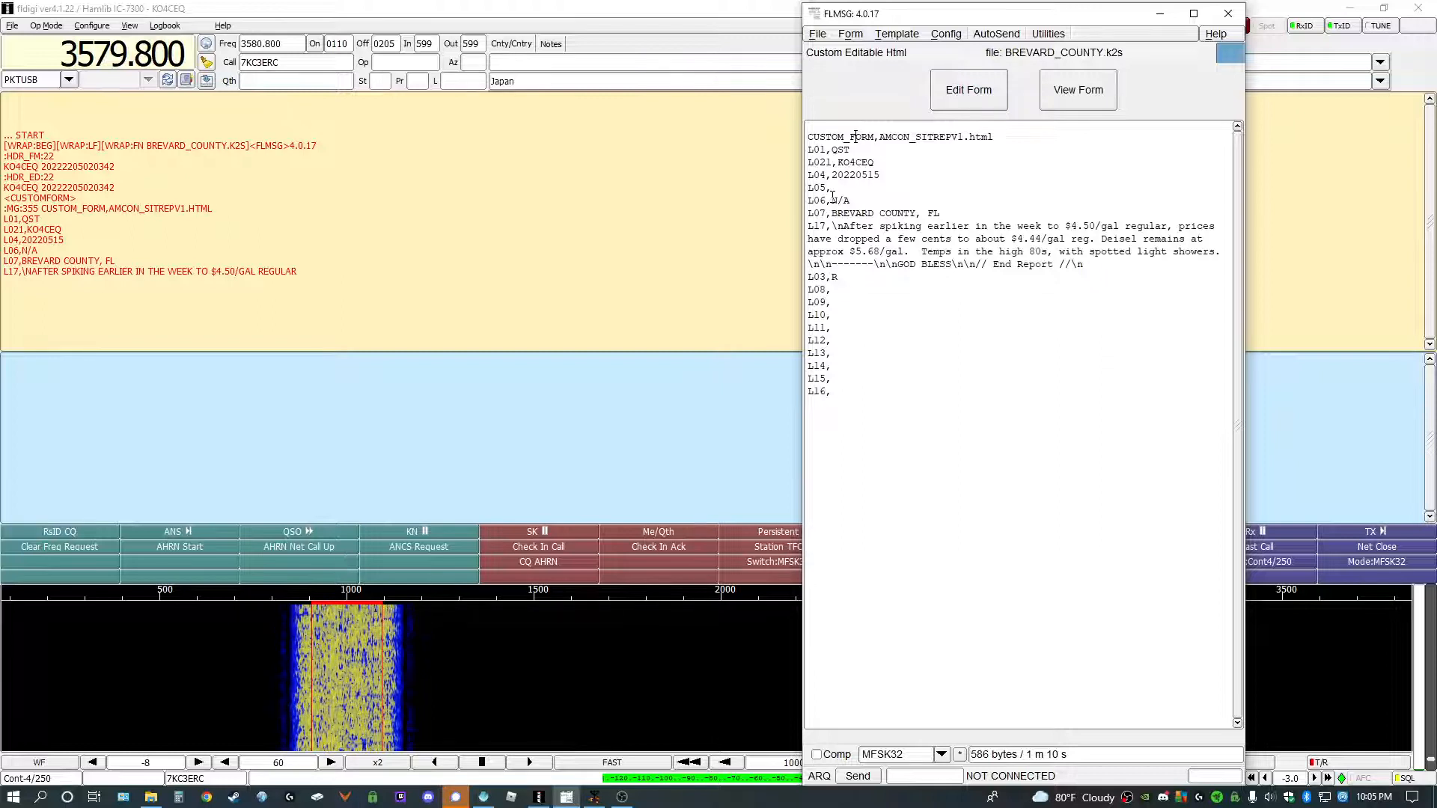